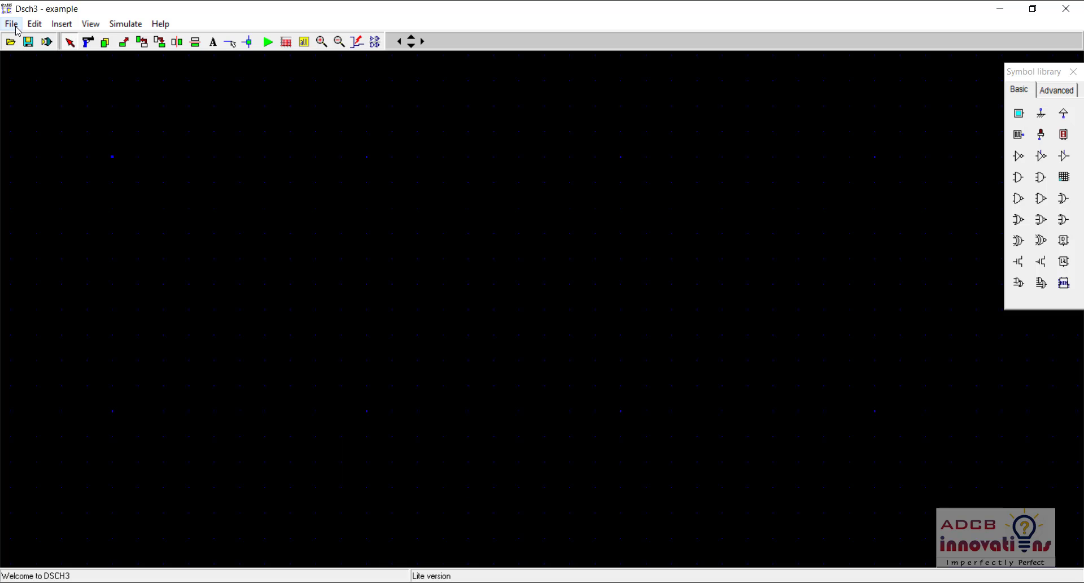
- Open the nand_2_cmos.sch example via File > Open, searching 'an' in the name box
click(11, 24)
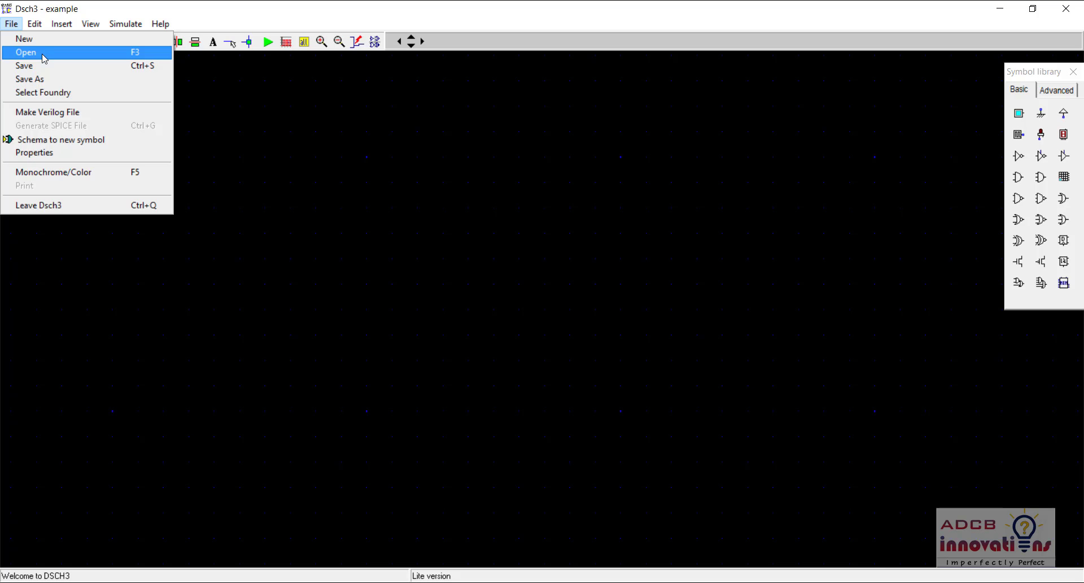
click(25, 52)
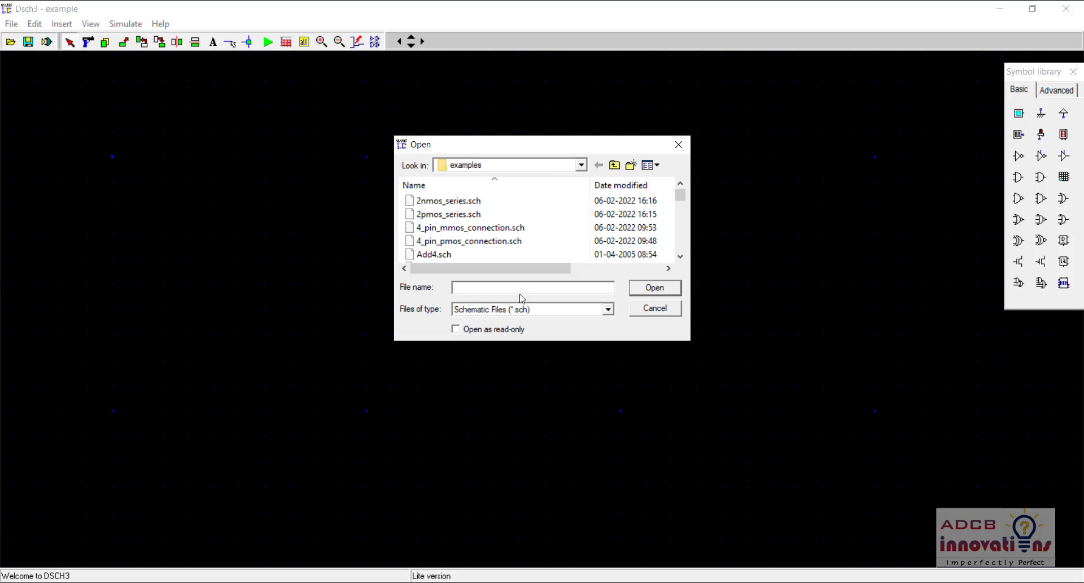
click(532, 286)
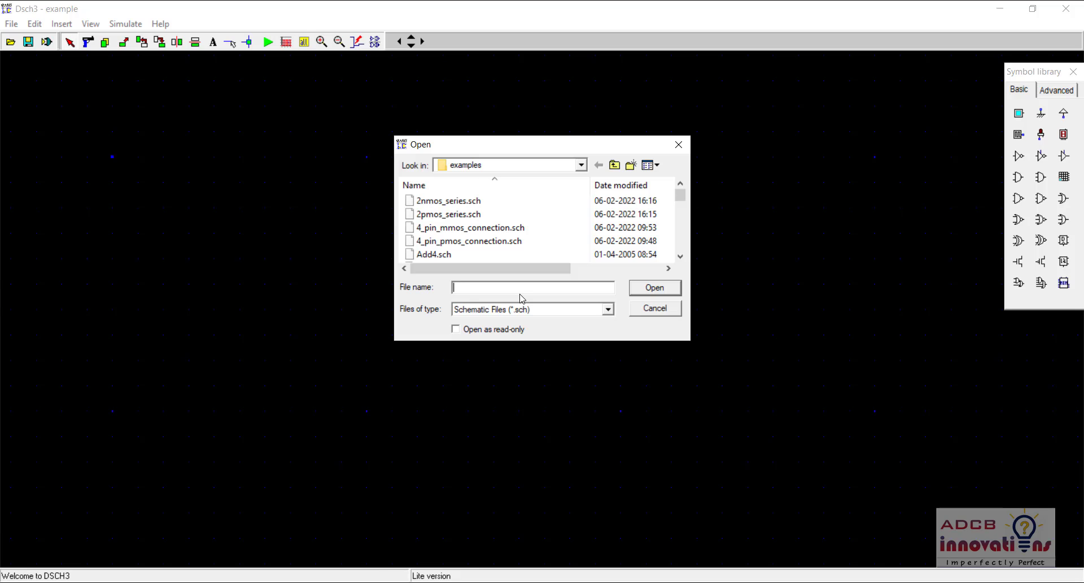
text(an)
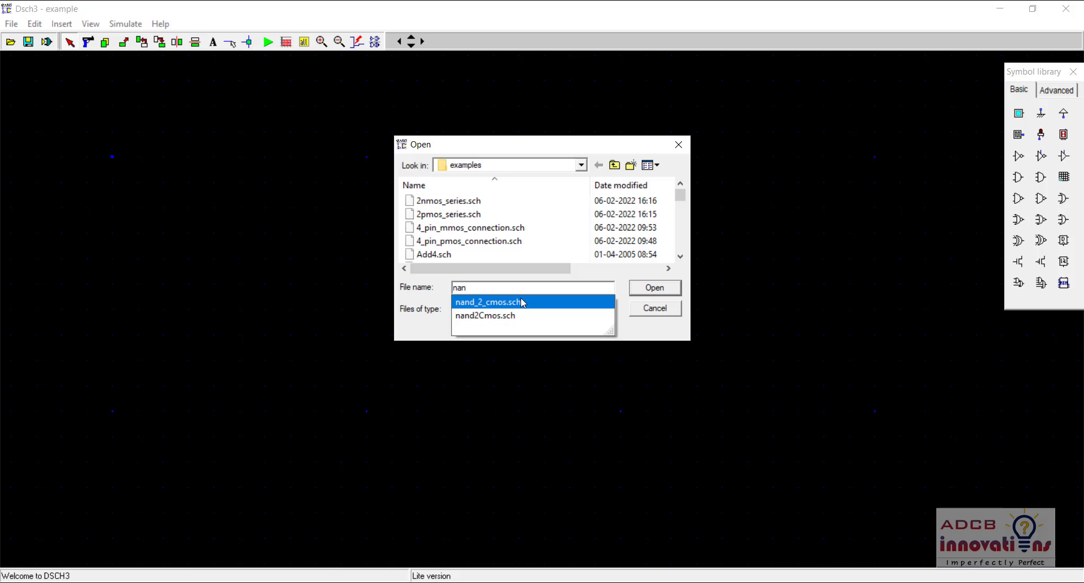
click(488, 302)
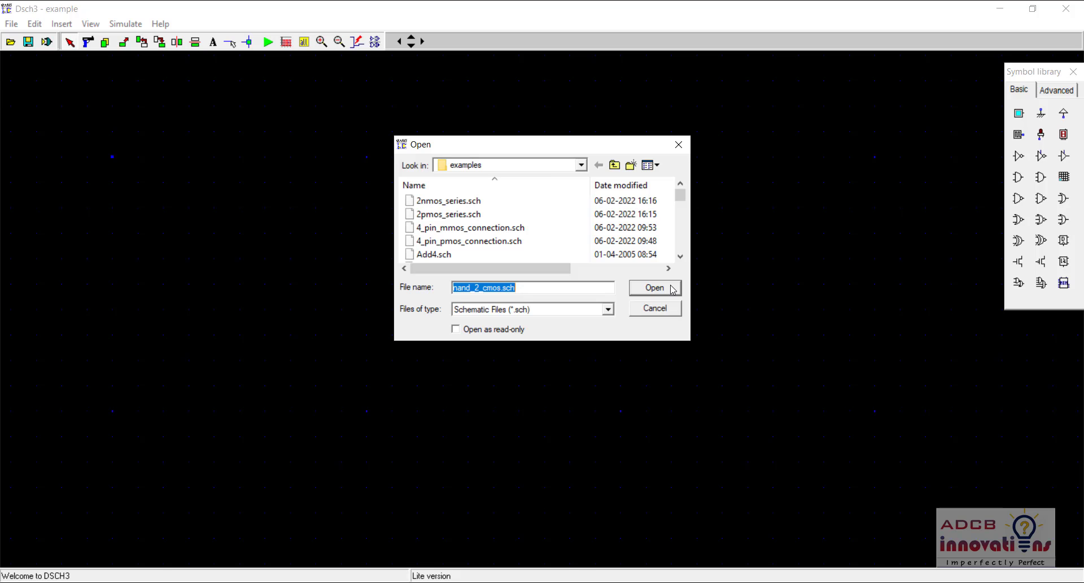
click(653, 288)
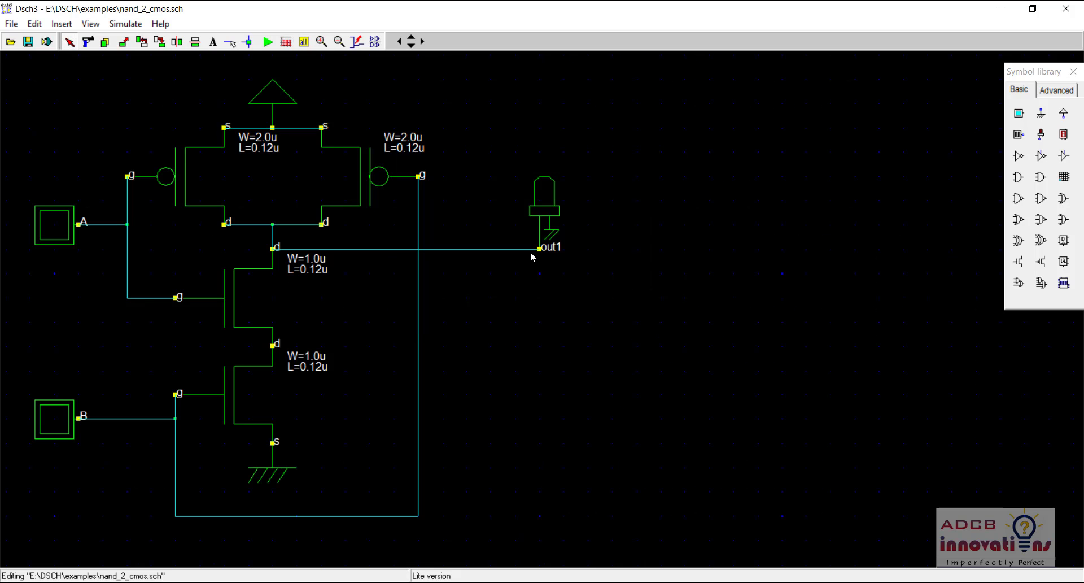
mouse_move(443, 222)
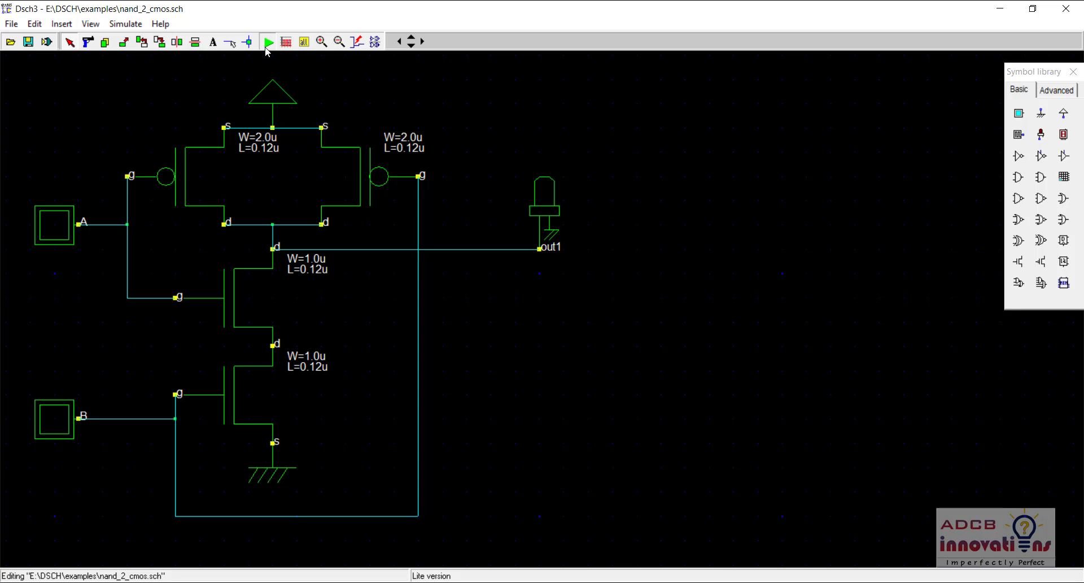
click(268, 41)
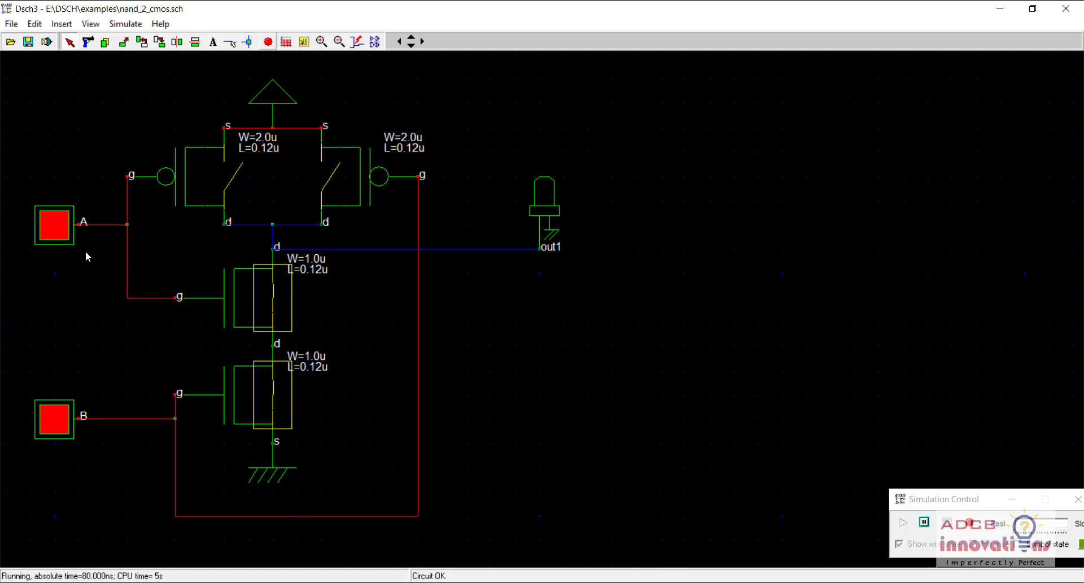
click(54, 420)
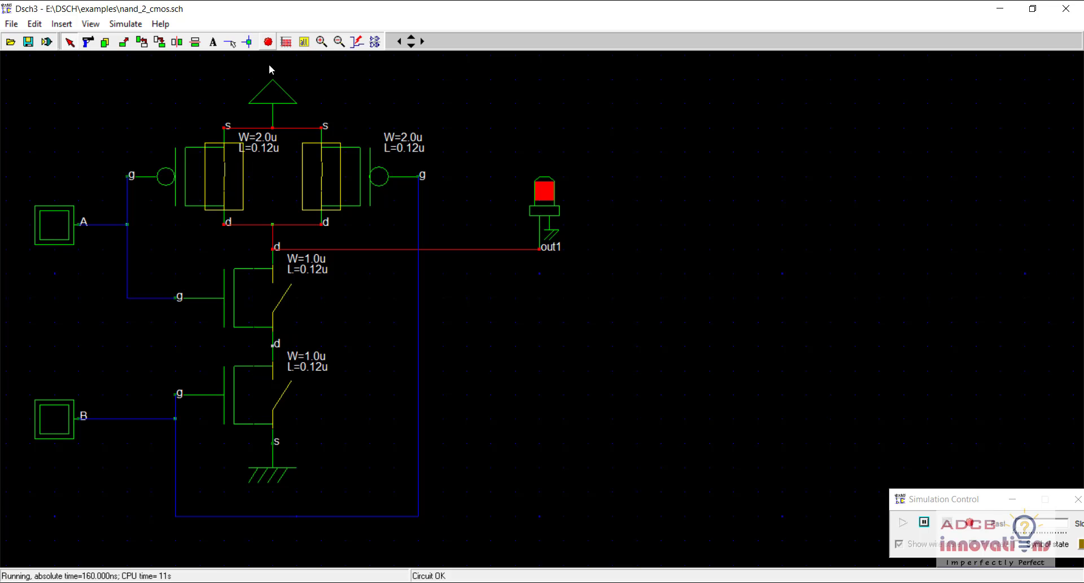
click(266, 42)
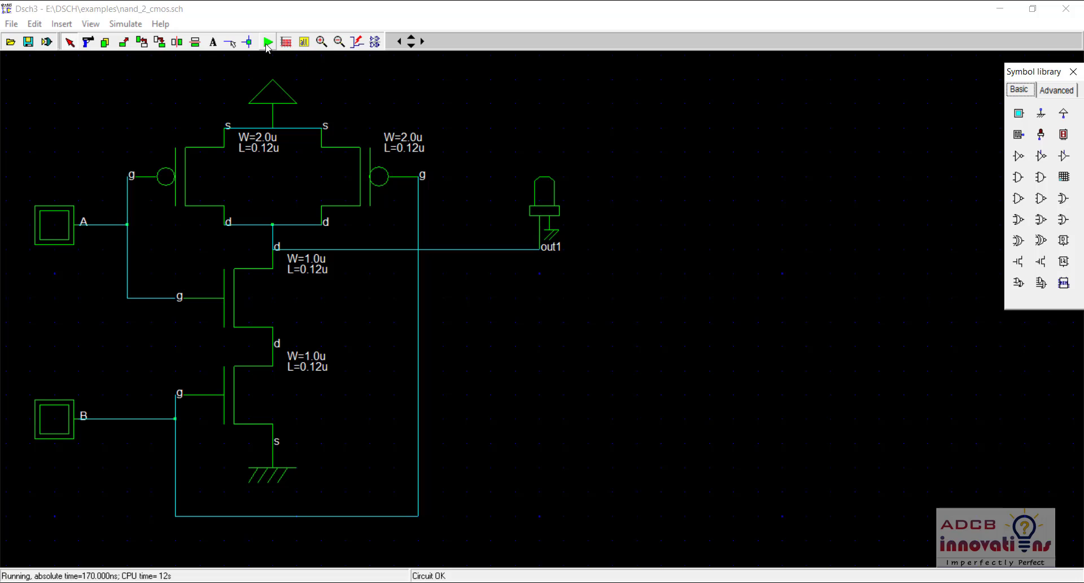
mouse_move(523, 261)
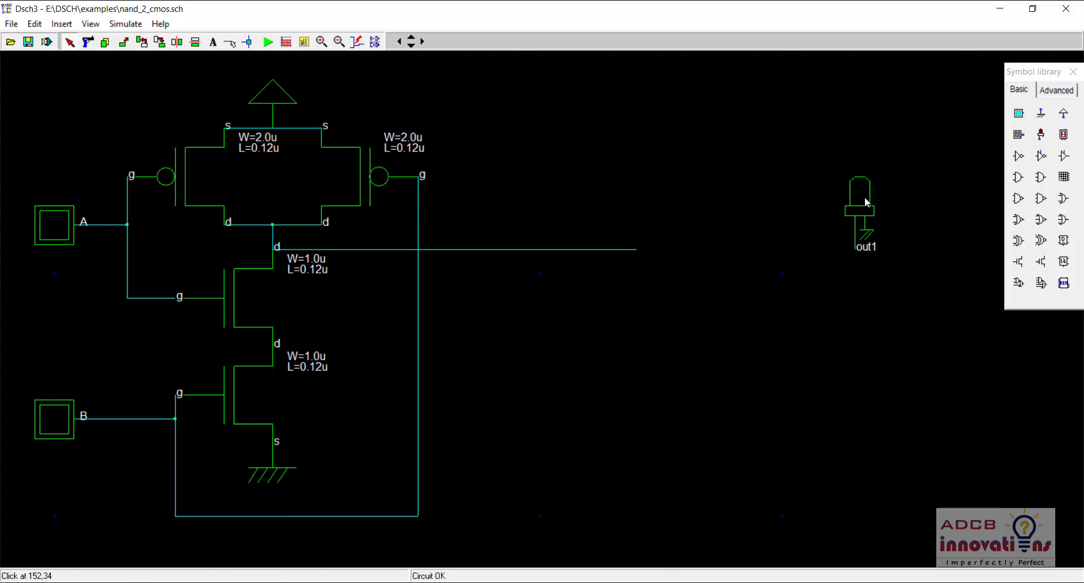
mouse_move(296, 115)
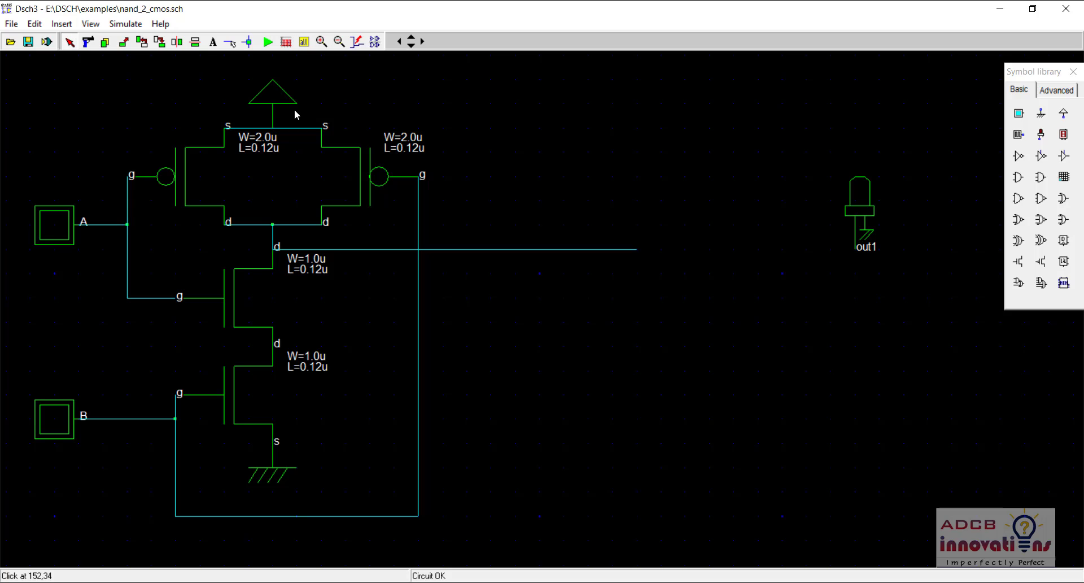
mouse_move(11, 24)
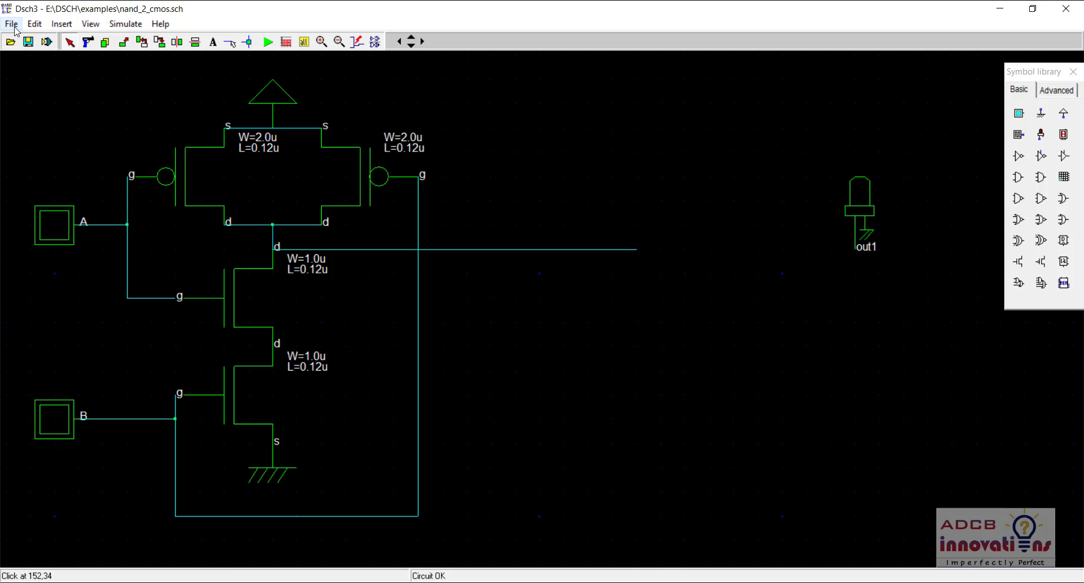
- Insert inverter.sch from the ieee folder as a user symbol, with All Files type shown
click(61, 23)
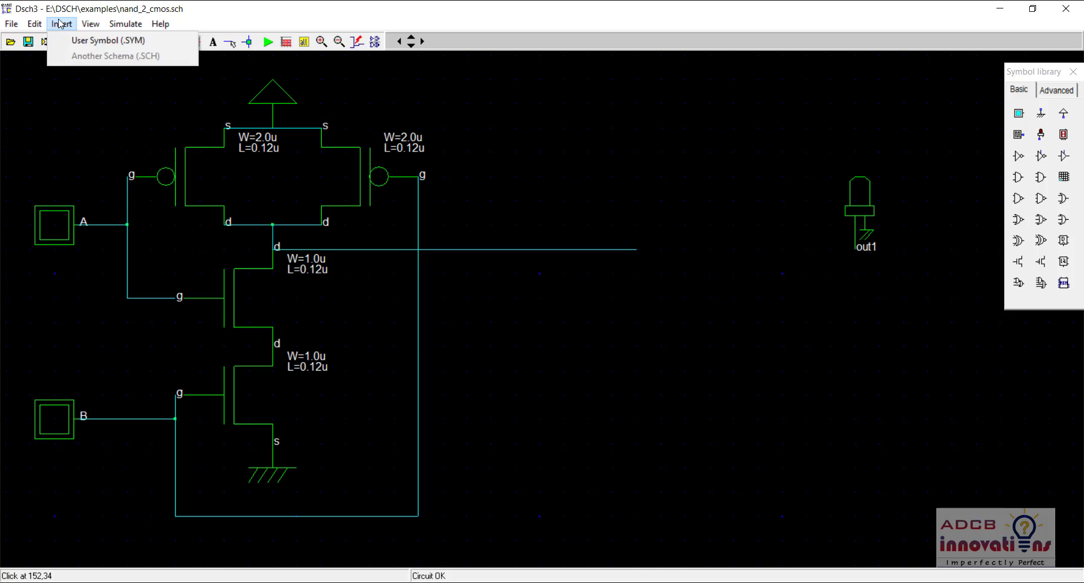
click(107, 41)
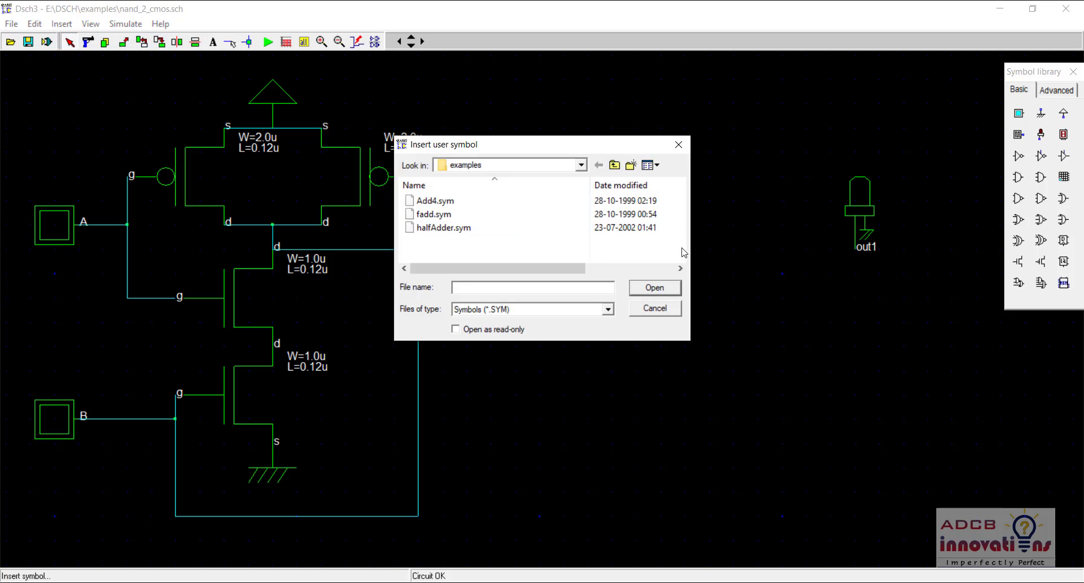
click(653, 307)
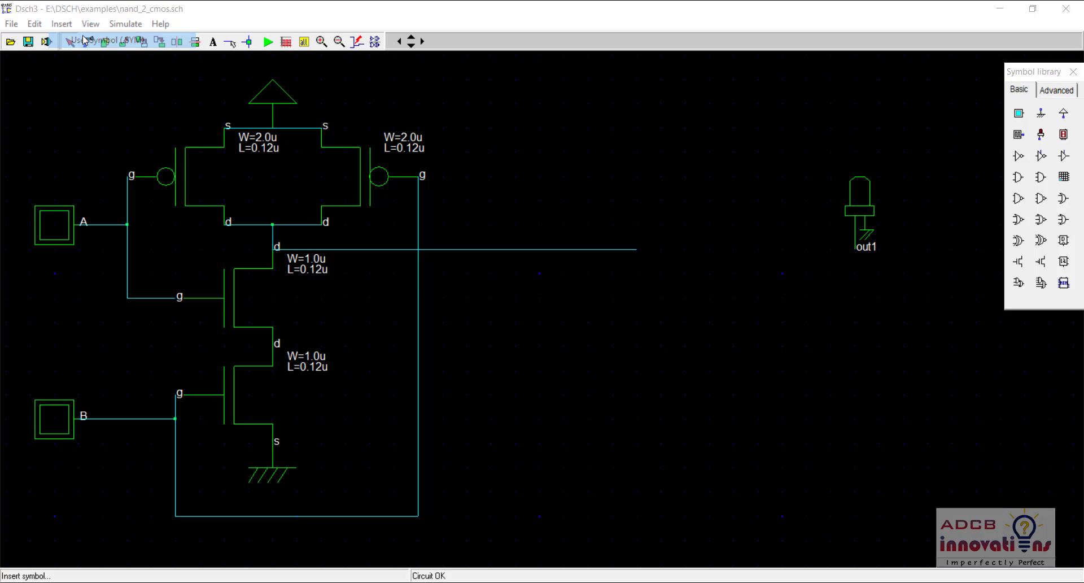
click(87, 42)
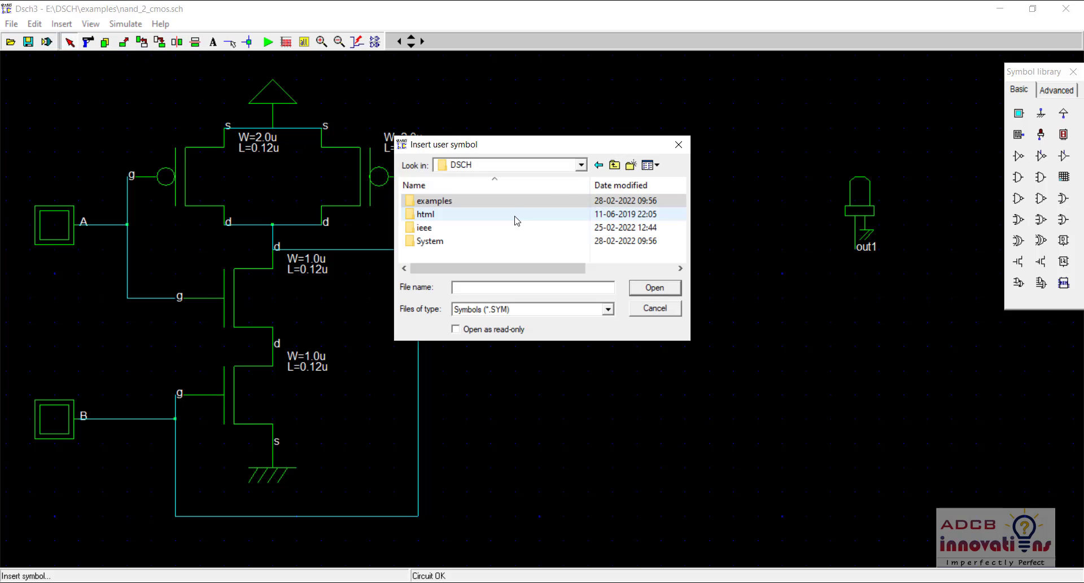
double_click(424, 213)
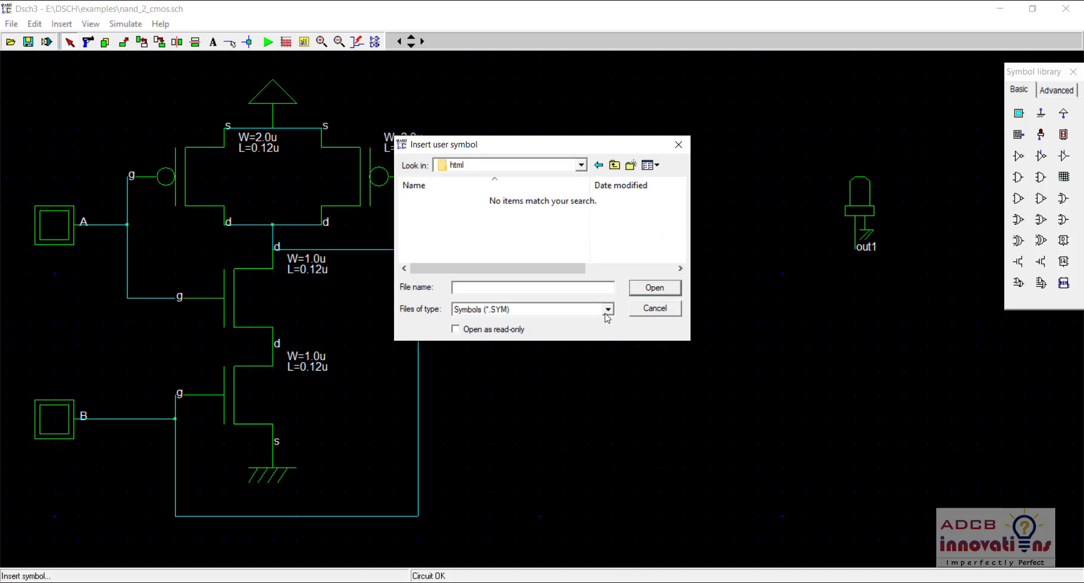
click(607, 309)
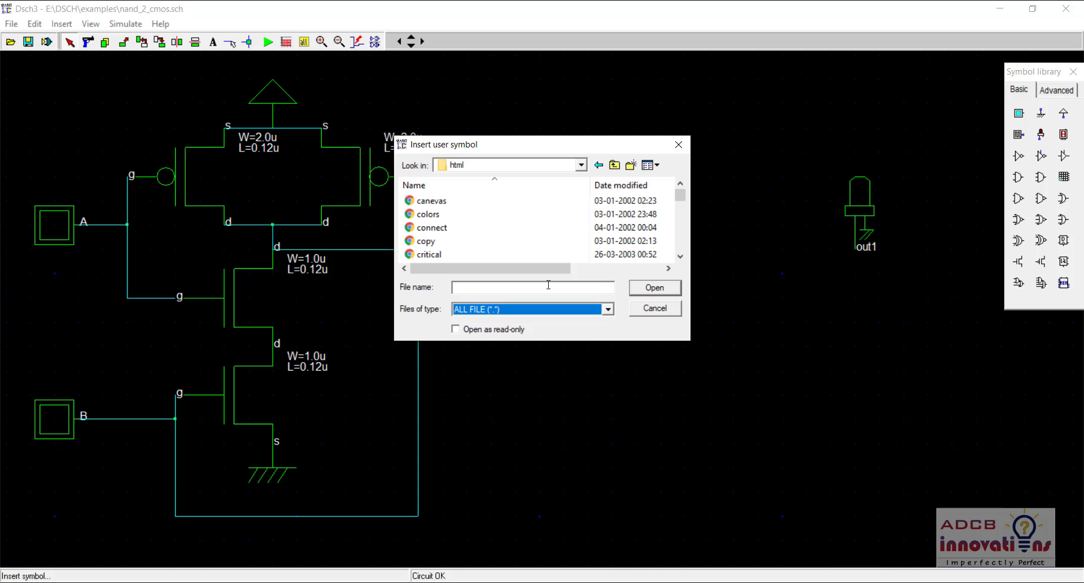
click(613, 164)
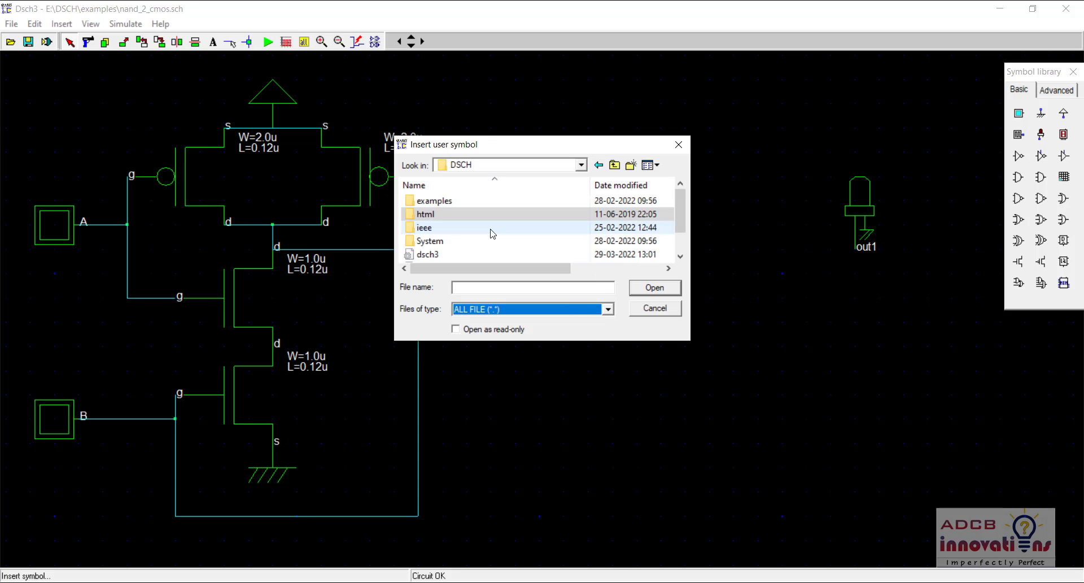
double_click(423, 227)
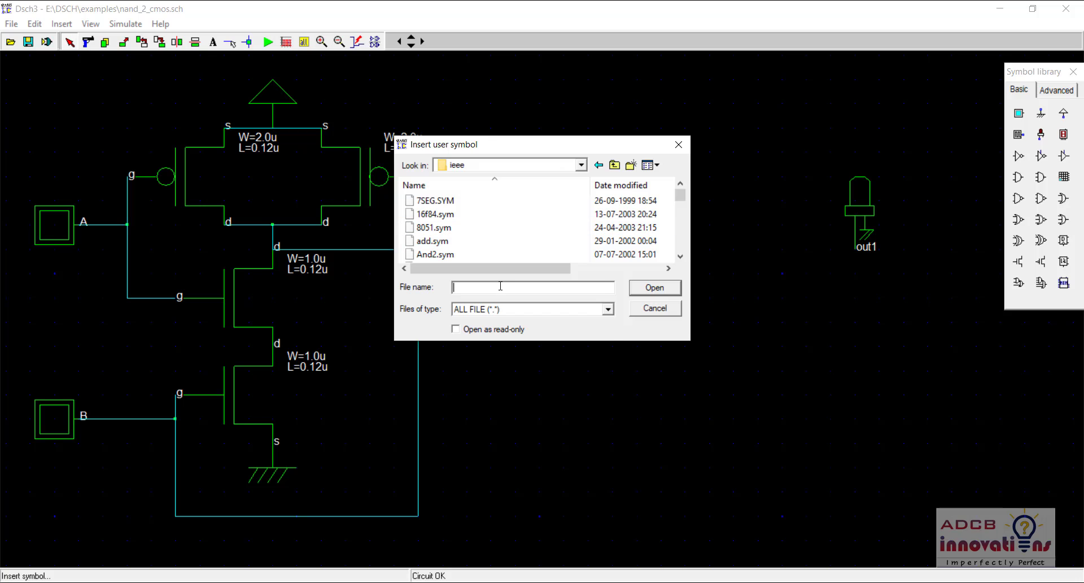
text(inv)
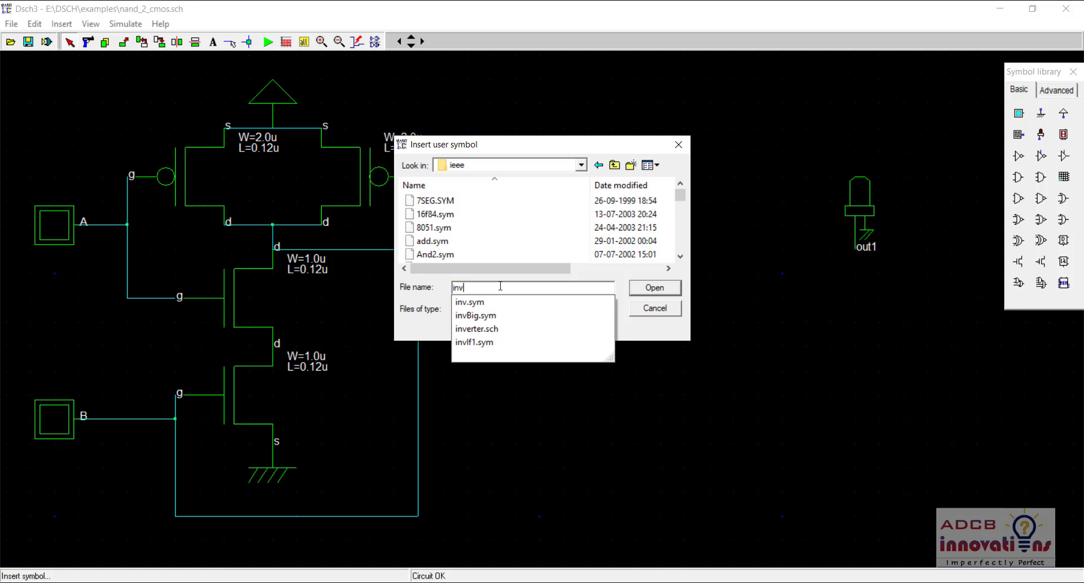
click(475, 328)
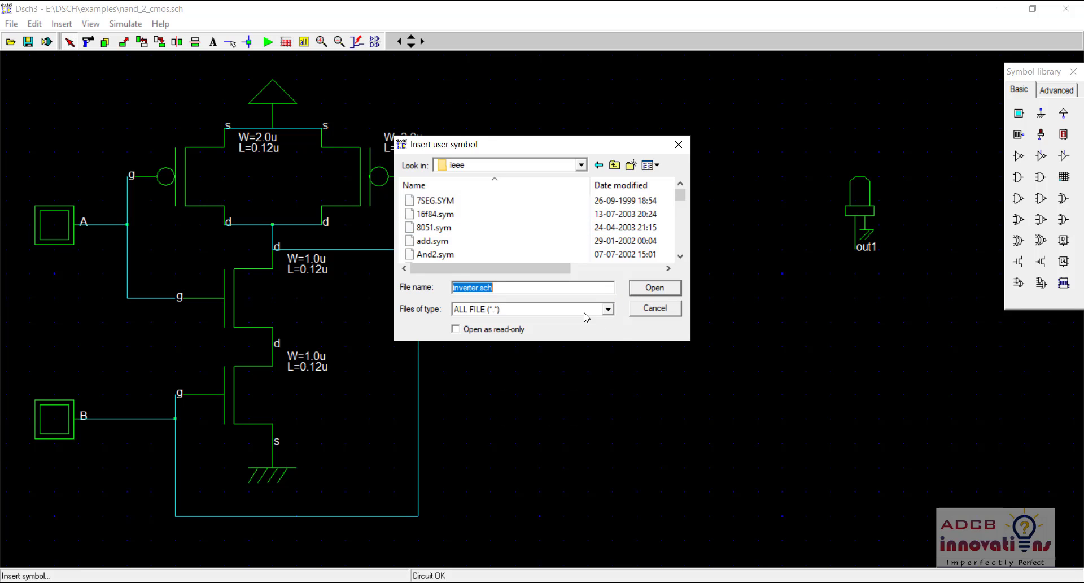
click(652, 287)
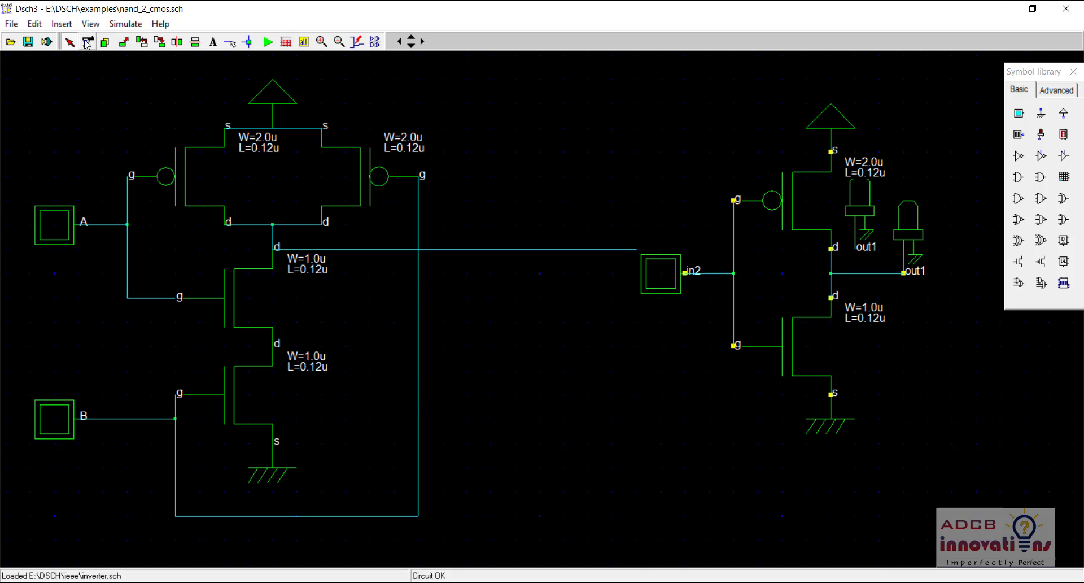
click(61, 23)
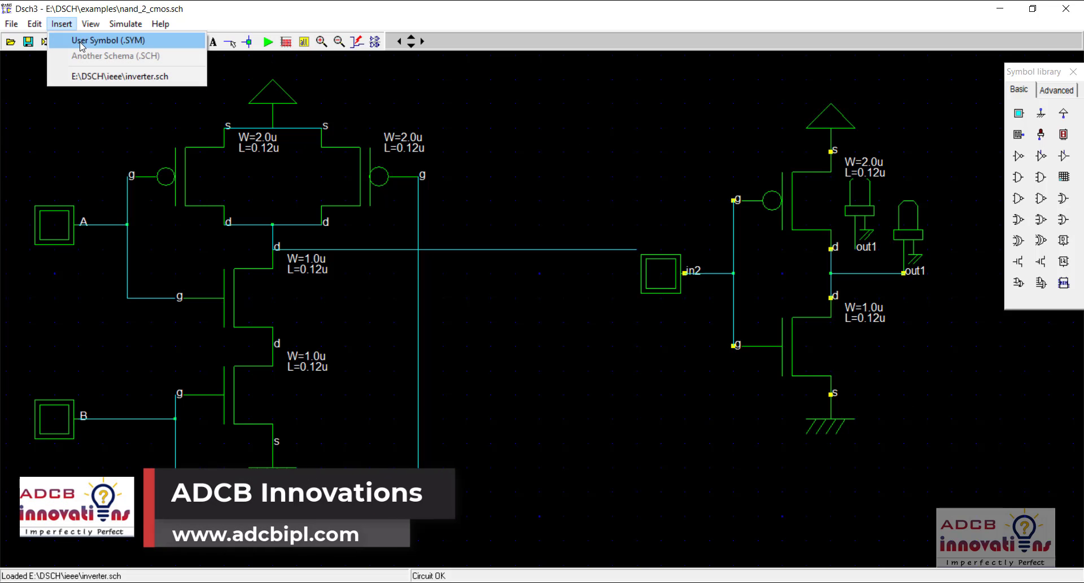
click(108, 40)
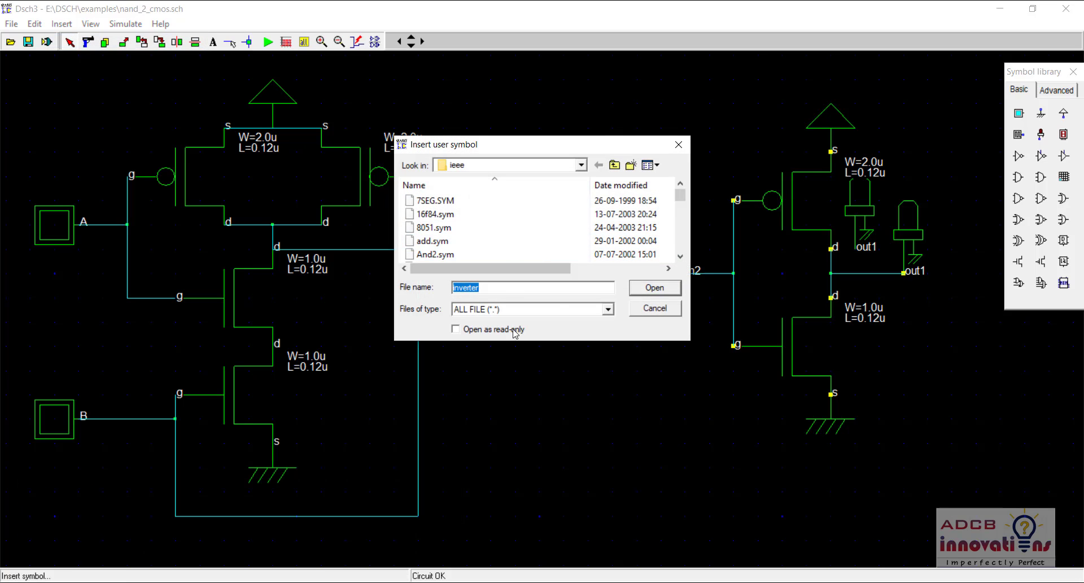
click(606, 309)
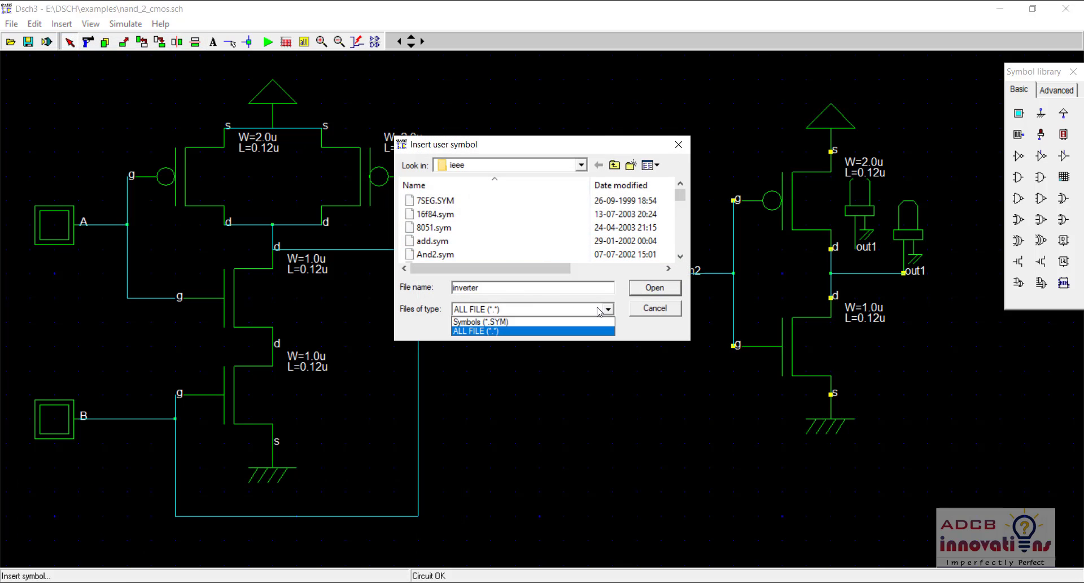
mouse_move(539, 321)
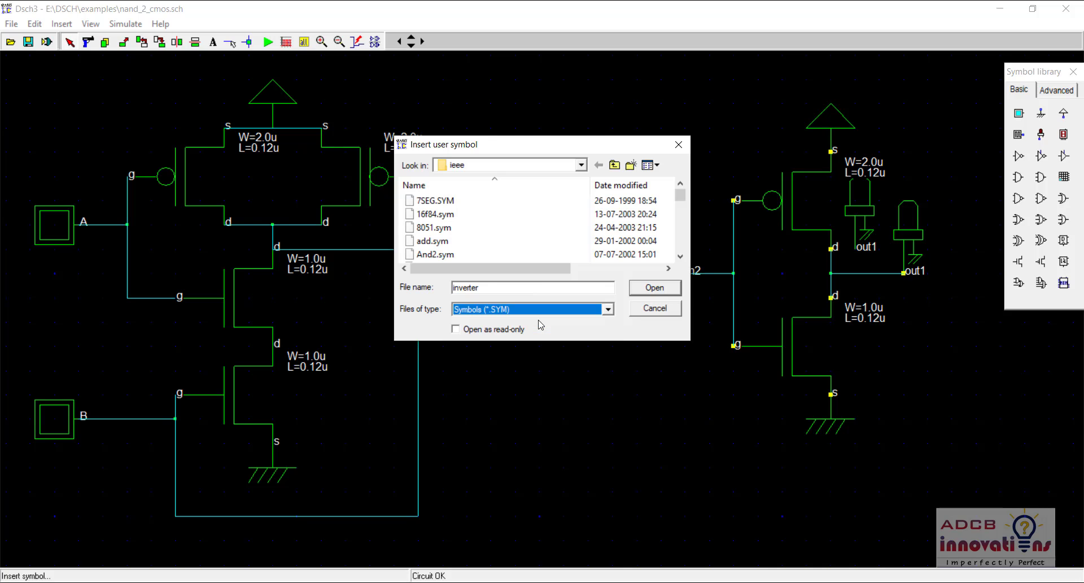
click(532, 287)
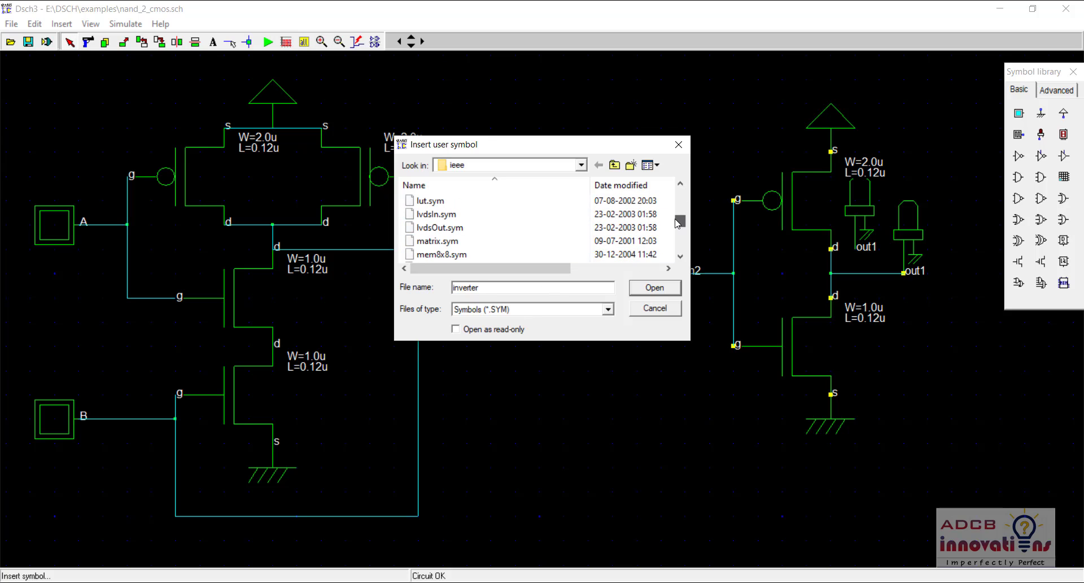
click(653, 287)
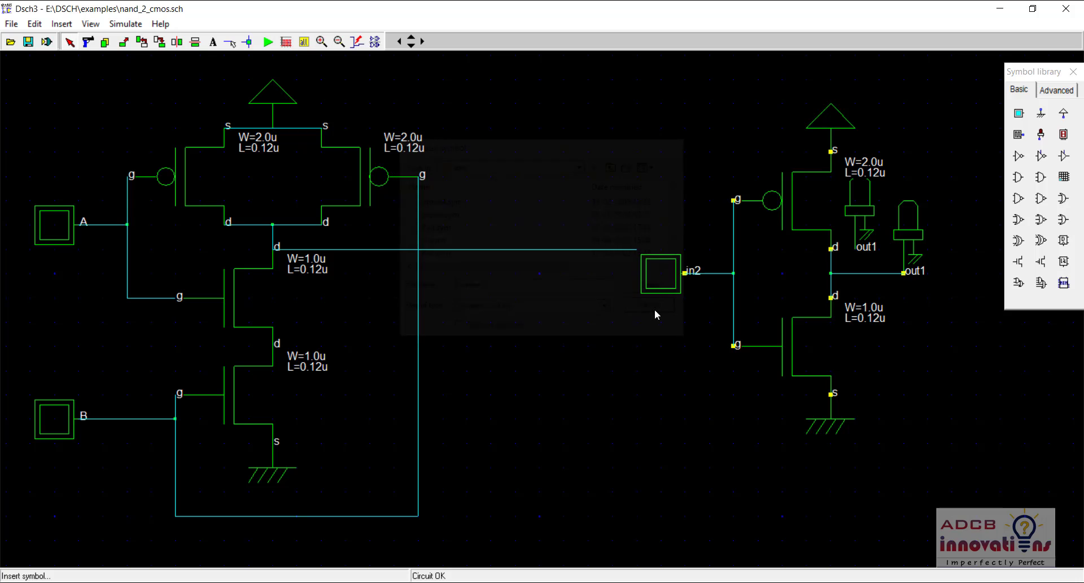
- Delete the in2 button, join the inverter input to the NAND output, remove the duplicate LED
click(646, 305)
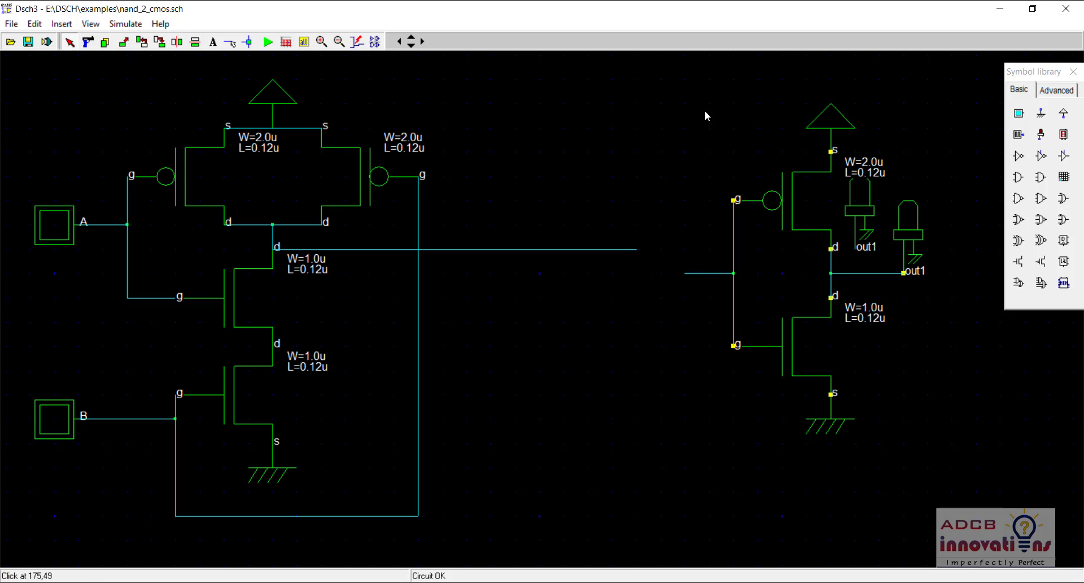
mouse_move(977, 463)
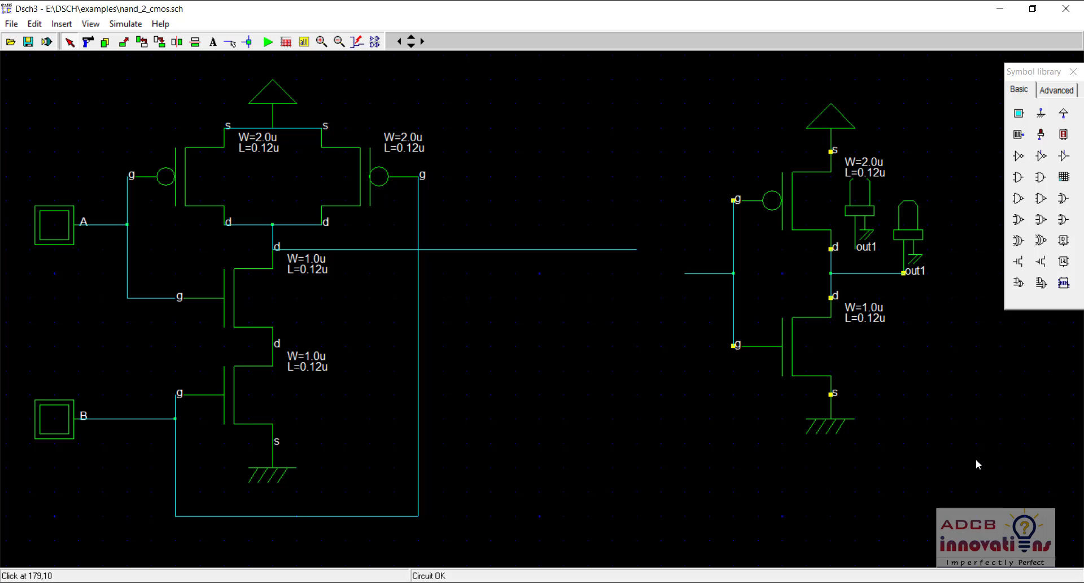
mouse_move(700, 161)
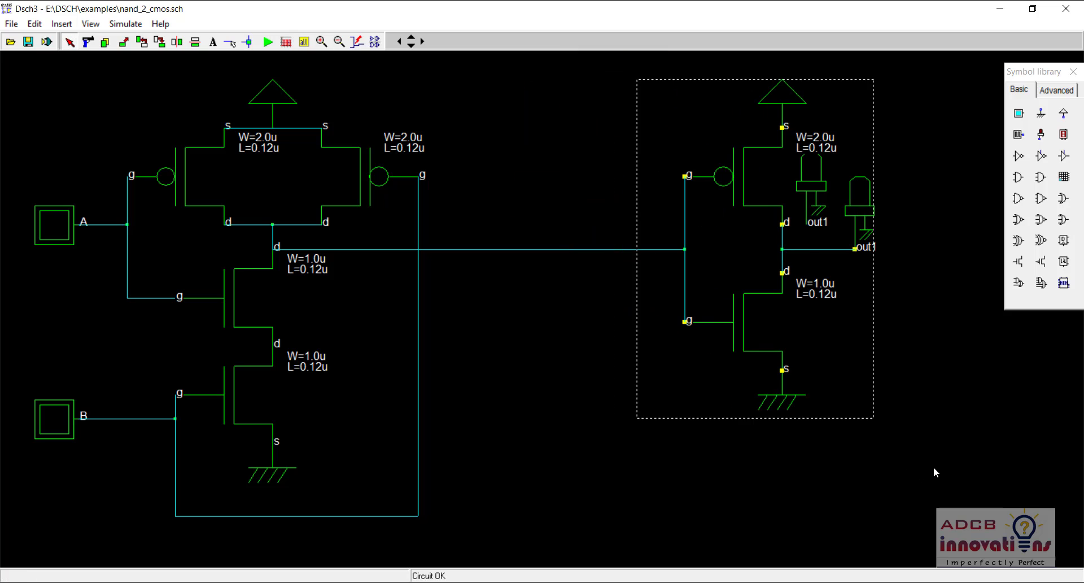
click(287, 159)
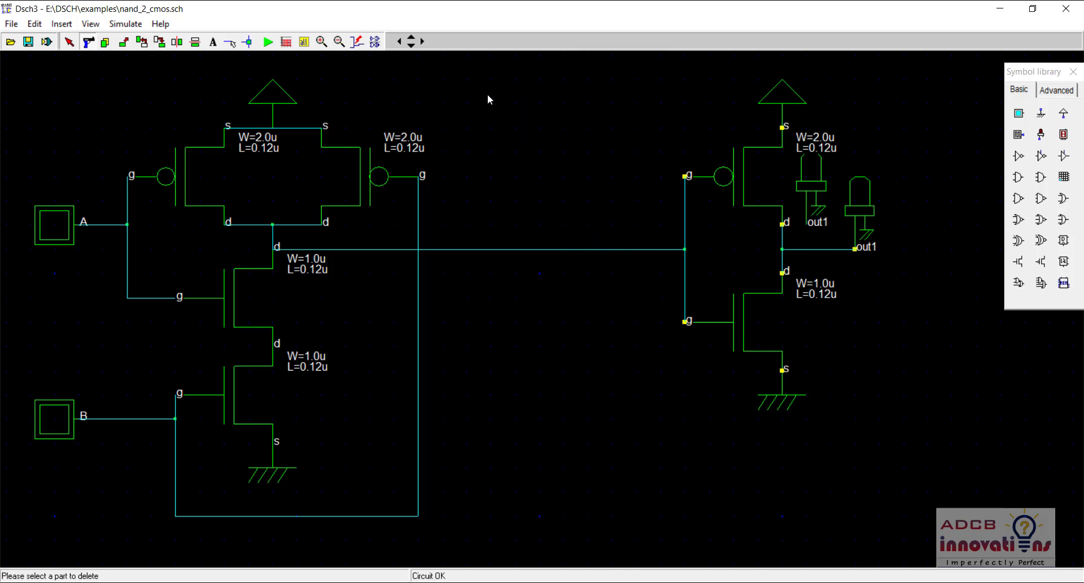
click(816, 207)
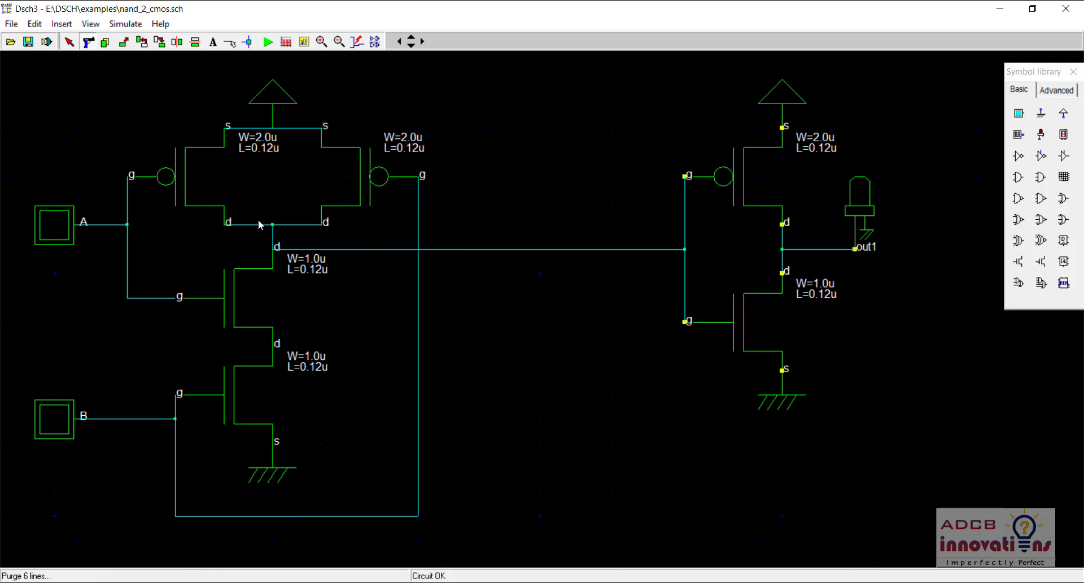
mouse_move(141, 55)
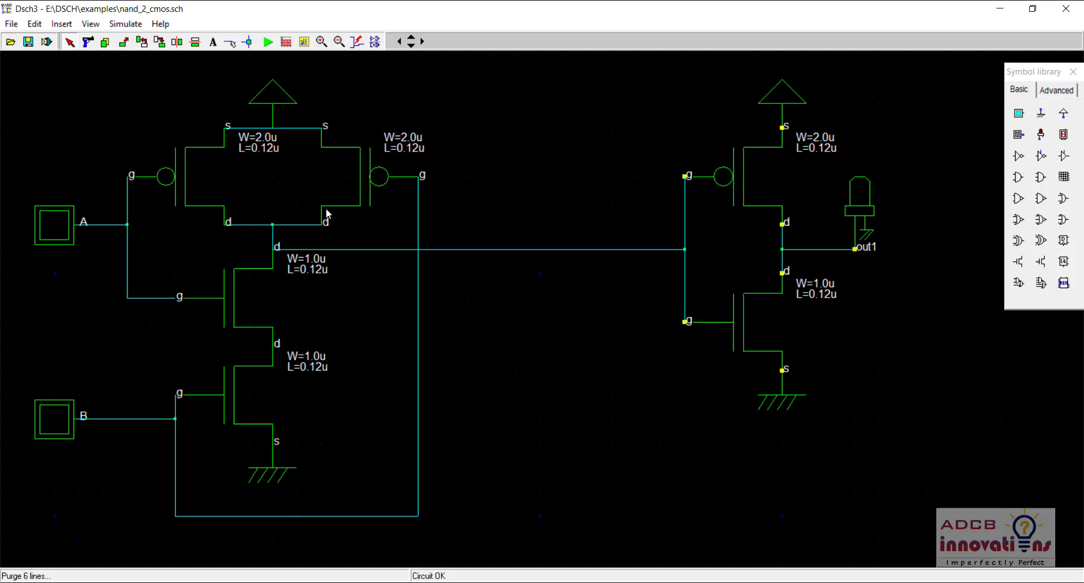
mouse_move(323, 197)
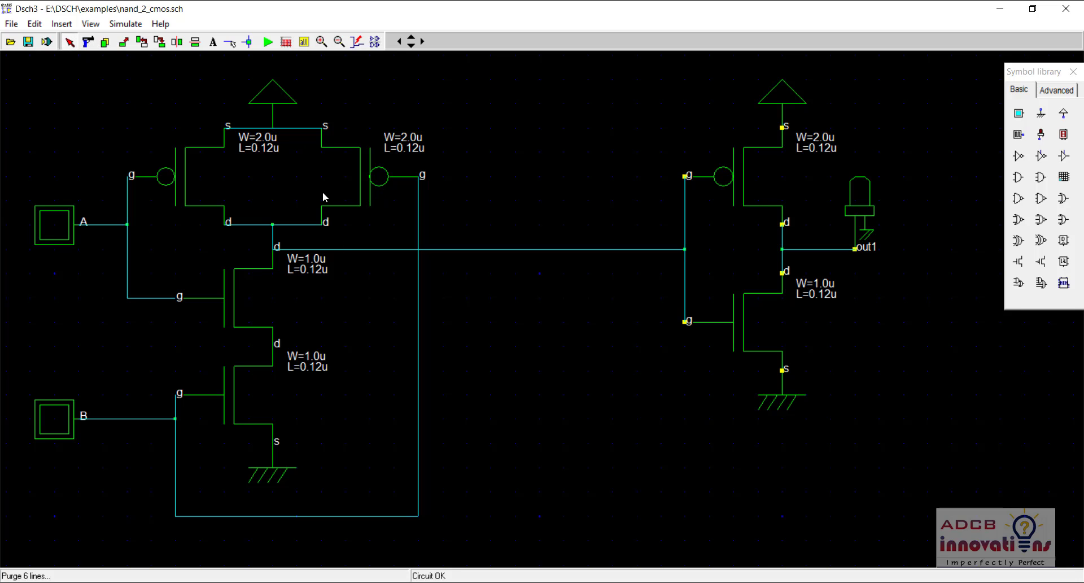
mouse_move(340, 232)
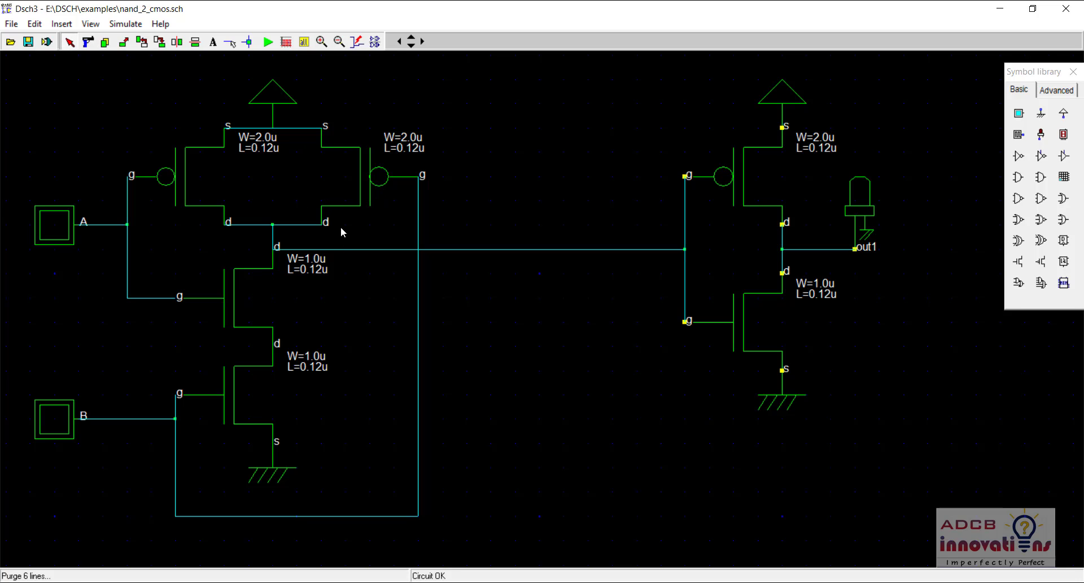
mouse_move(191, 173)
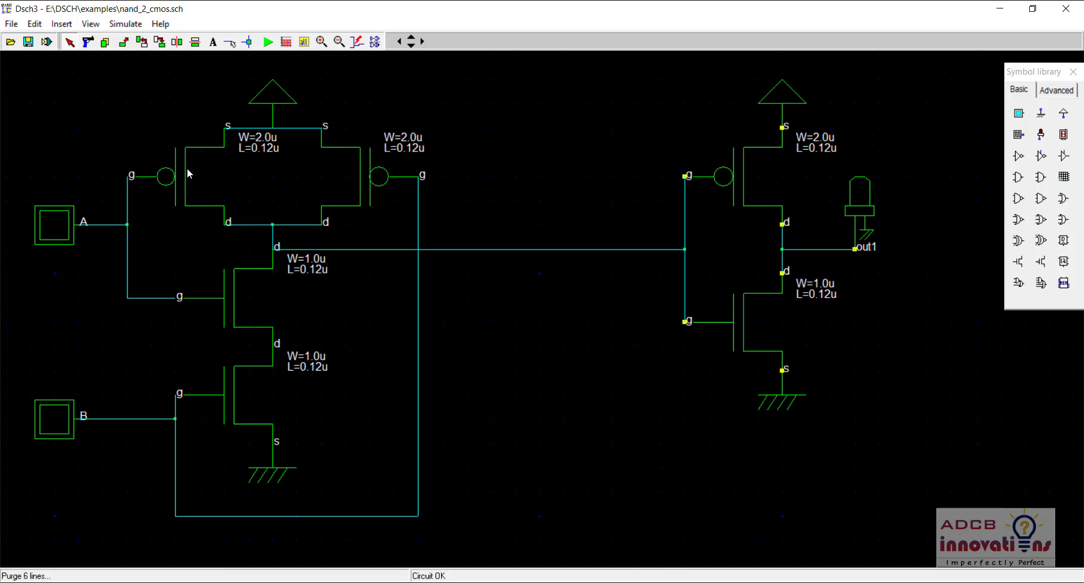
mouse_move(258, 90)
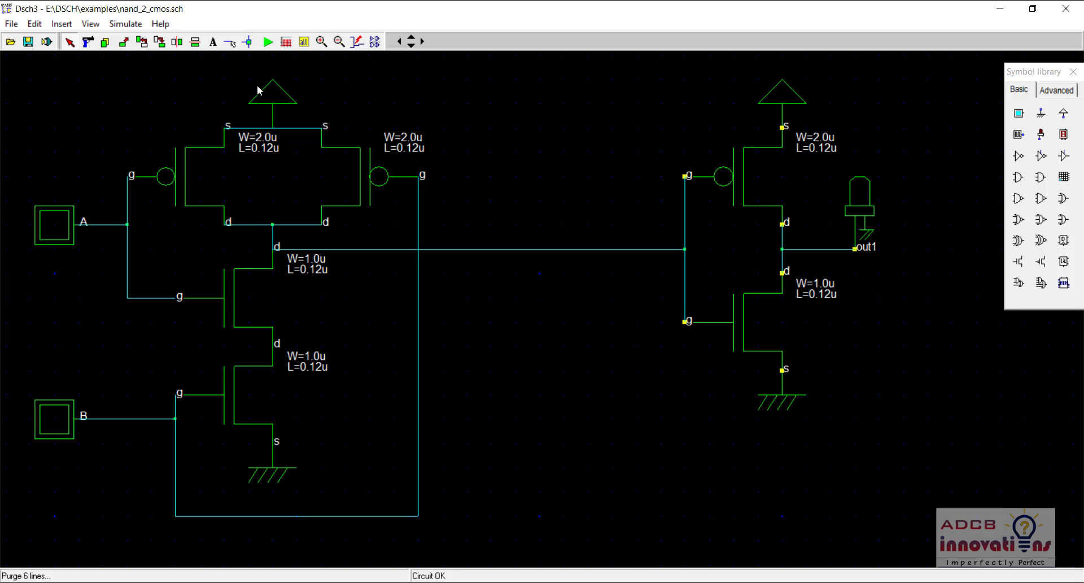
mouse_move(267, 41)
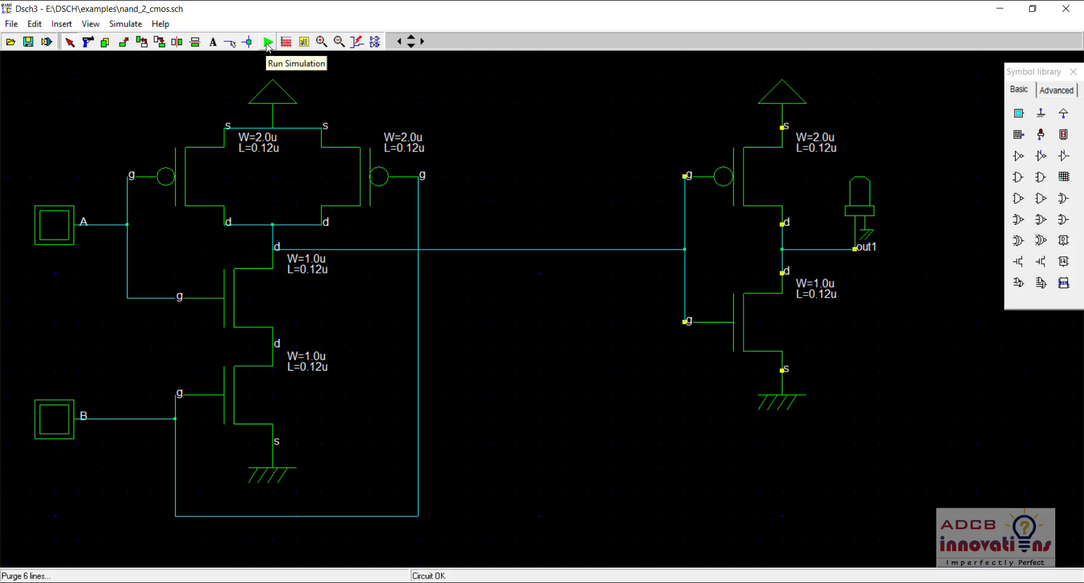
- Start the simulation and set inputs A and B to 1 so out1 lights
click(267, 41)
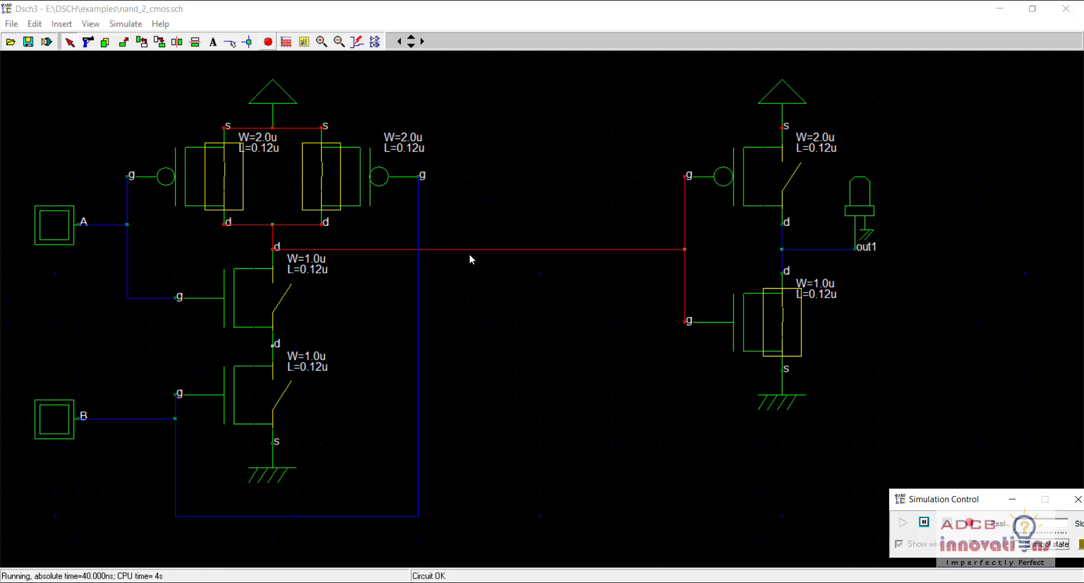
click(54, 224)
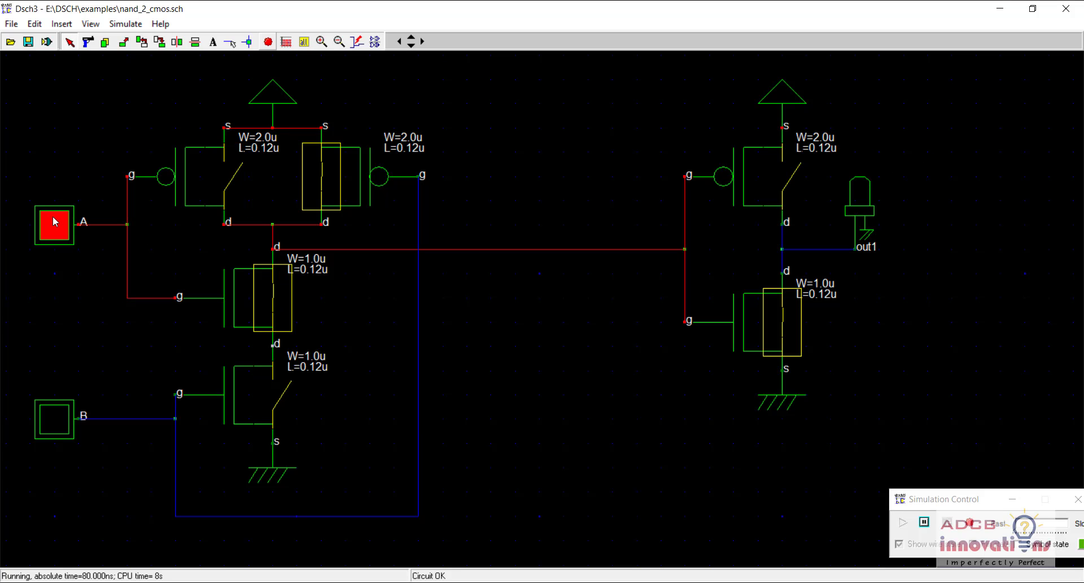
click(54, 222)
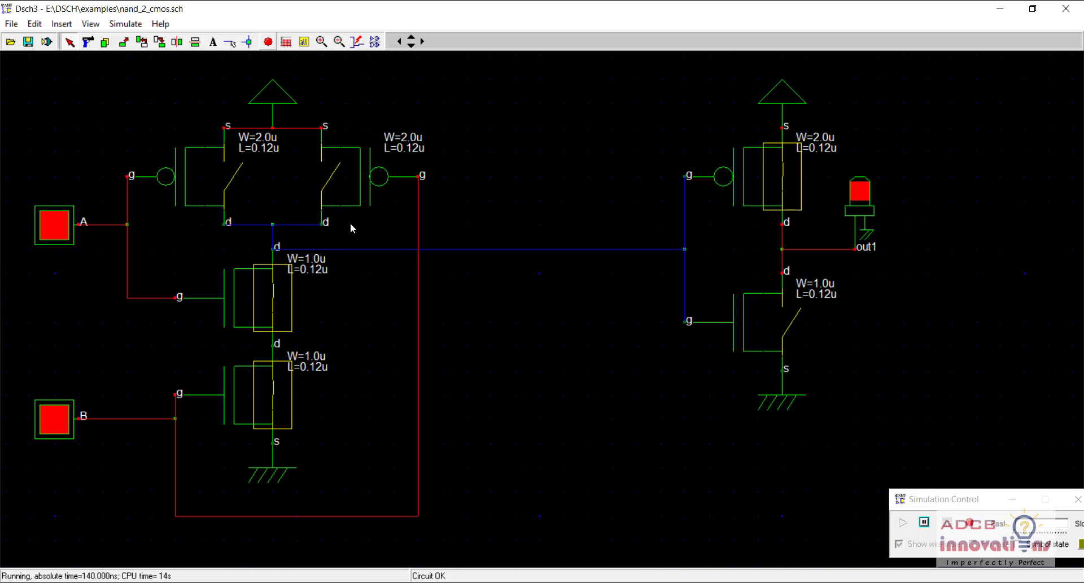
mouse_move(862, 208)
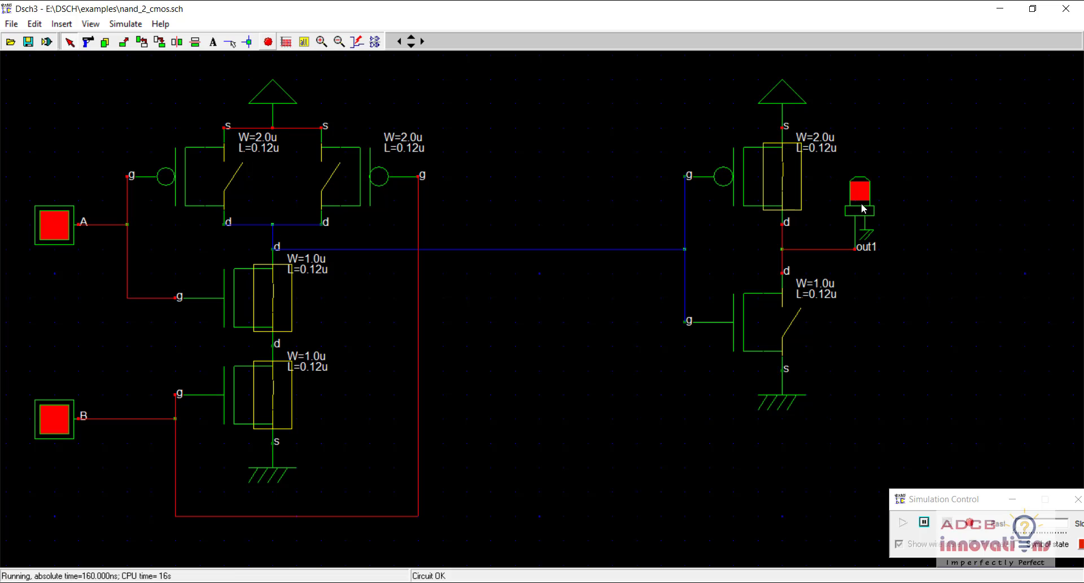
mouse_move(738, 185)
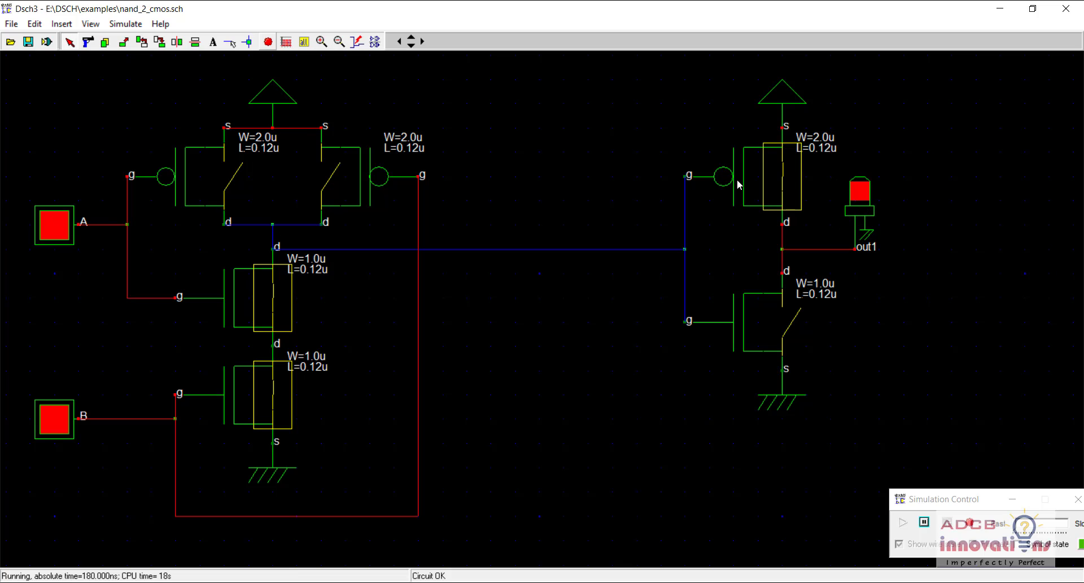
mouse_move(521, 167)
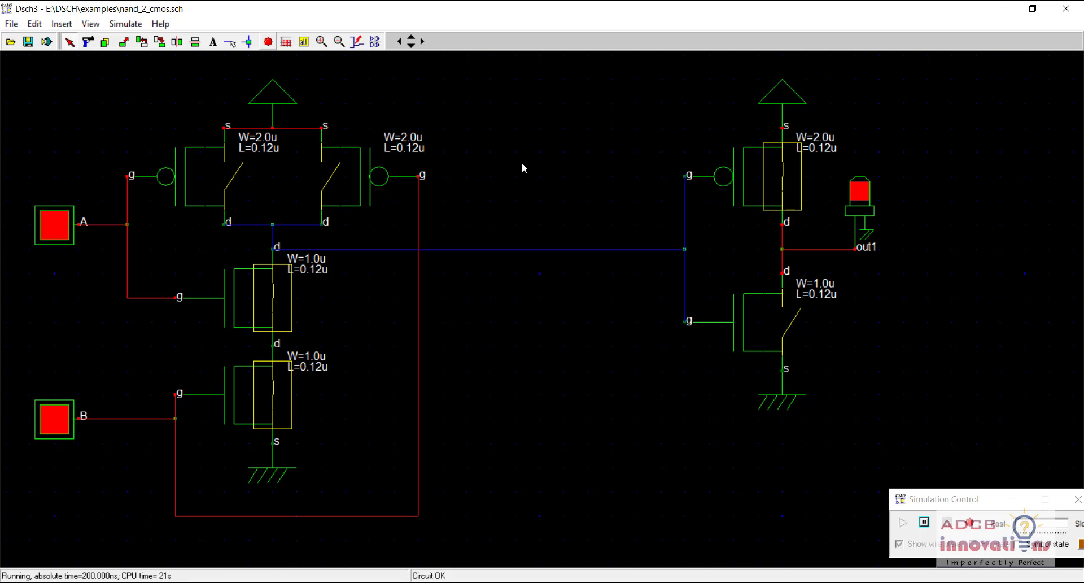
mouse_move(353, 92)
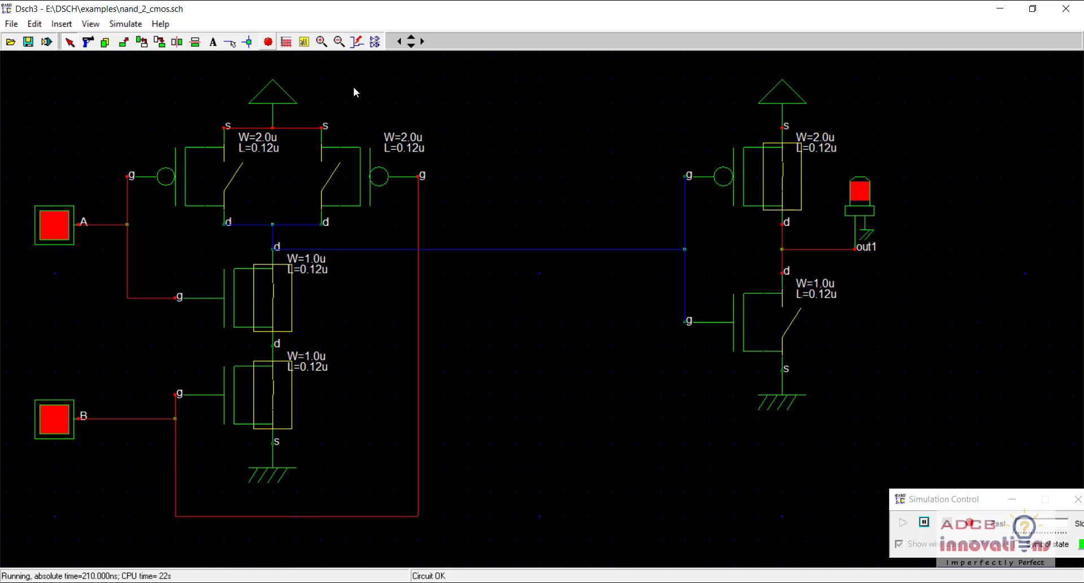
mouse_move(233, 378)
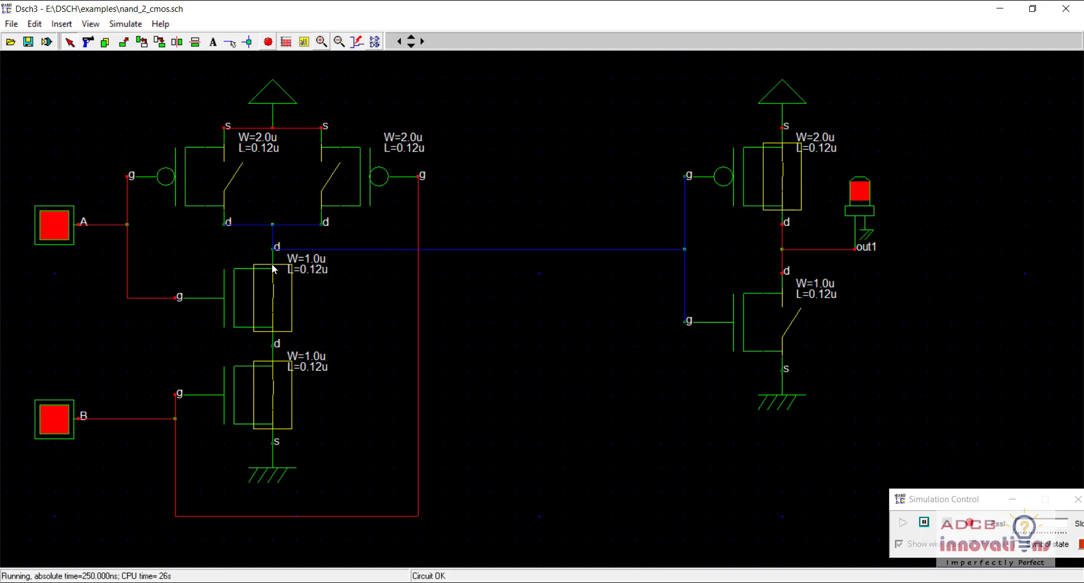
mouse_move(650, 257)
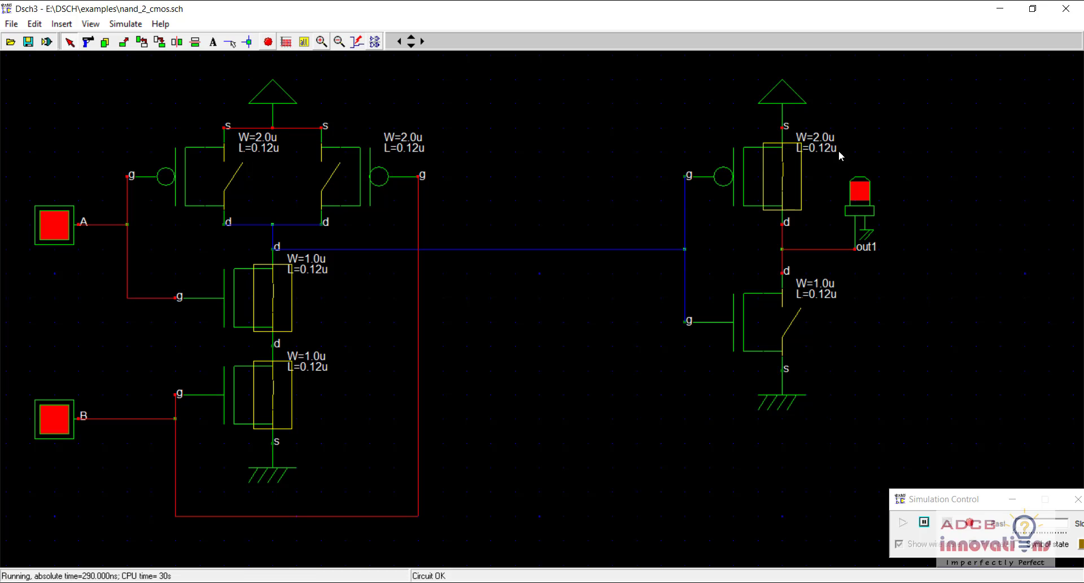
mouse_move(746, 391)
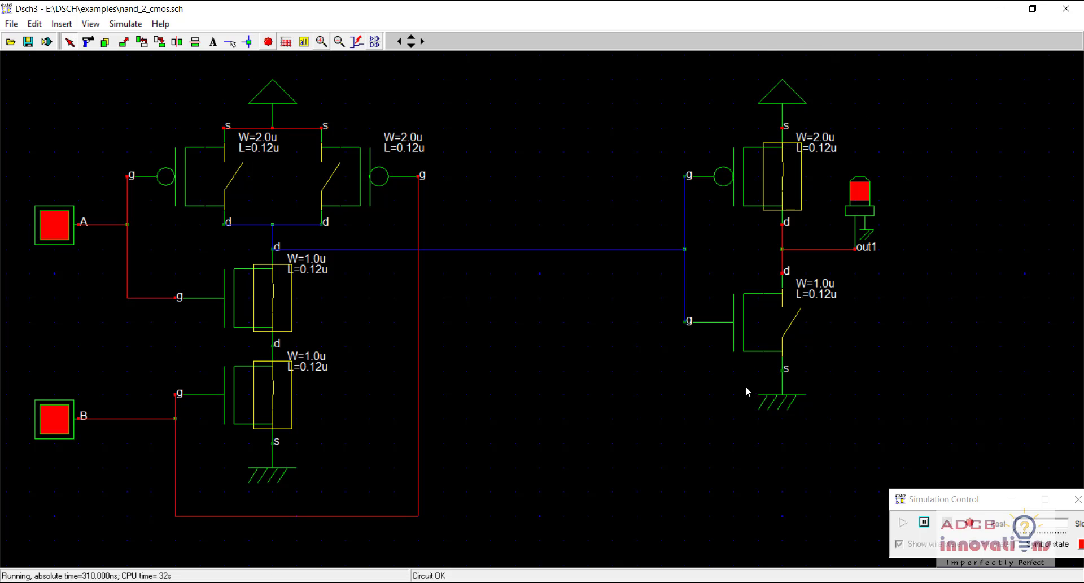
mouse_move(770, 179)
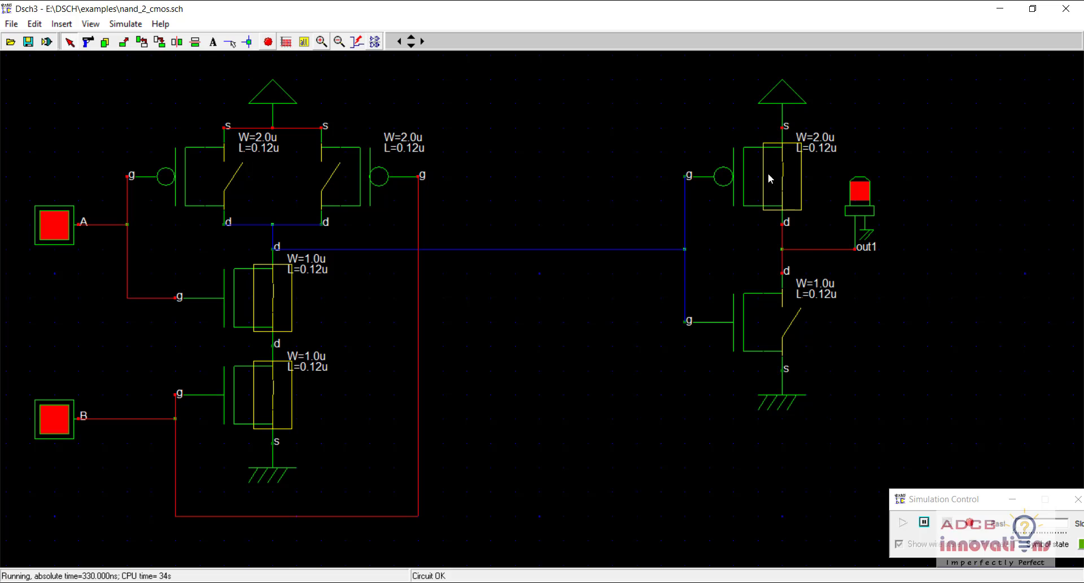
mouse_move(146, 195)
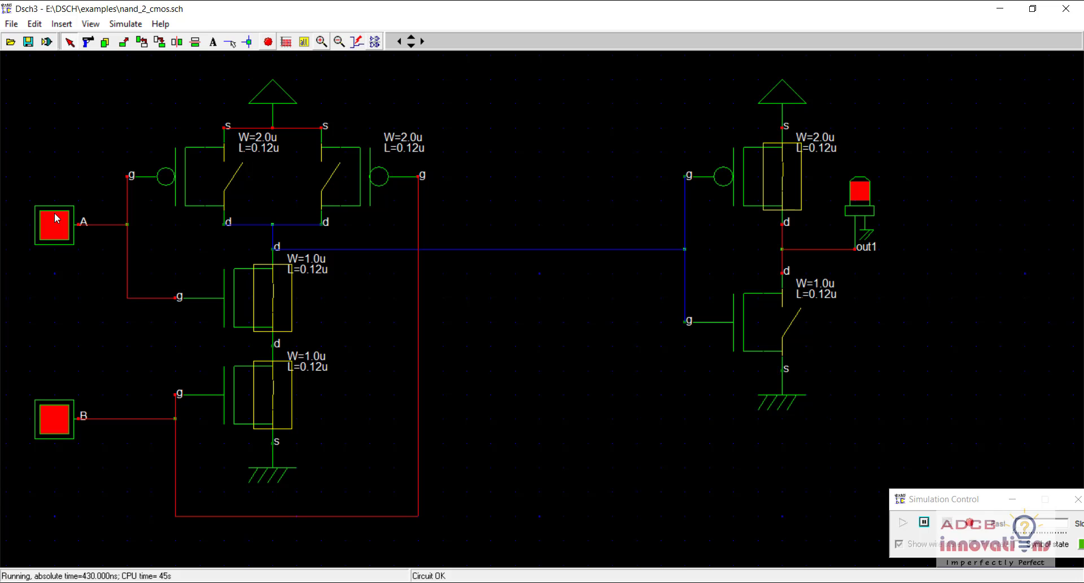
mouse_move(143, 131)
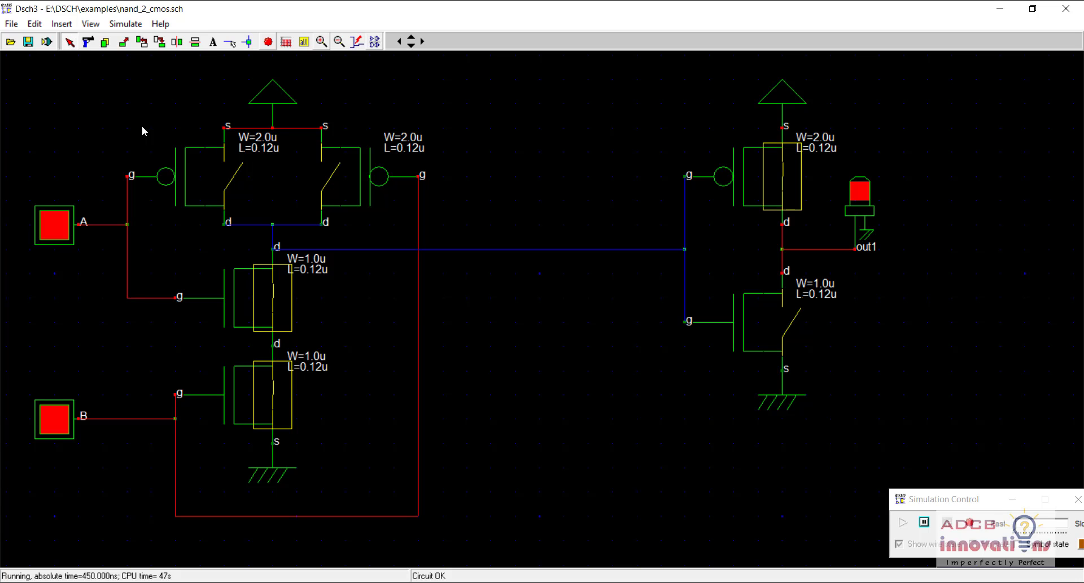
- Stop the simulation, discard unsaved changes on File > Open, and search 'nor'
click(284, 41)
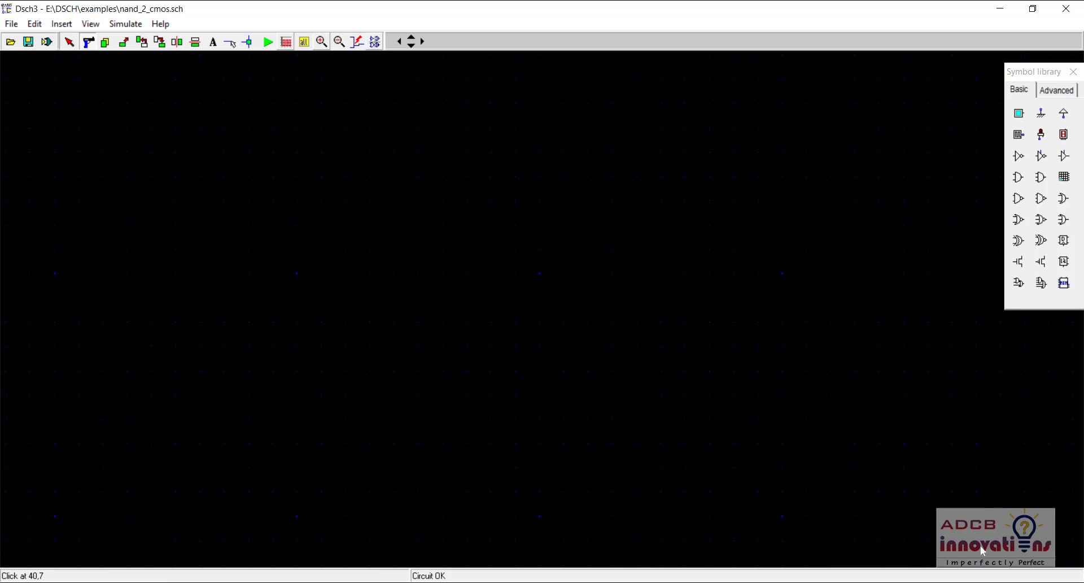
mouse_move(61, 24)
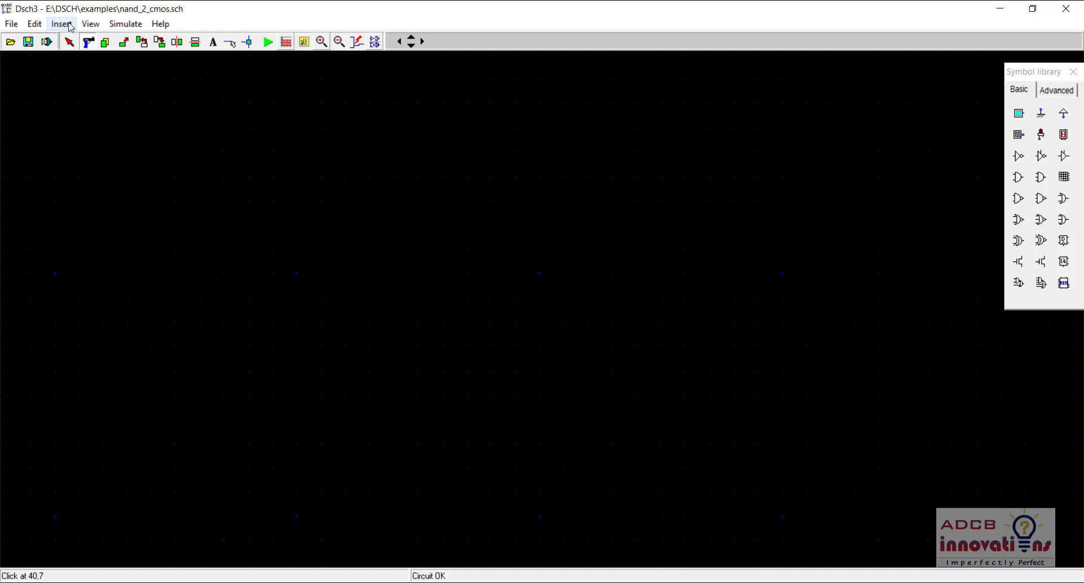
click(12, 24)
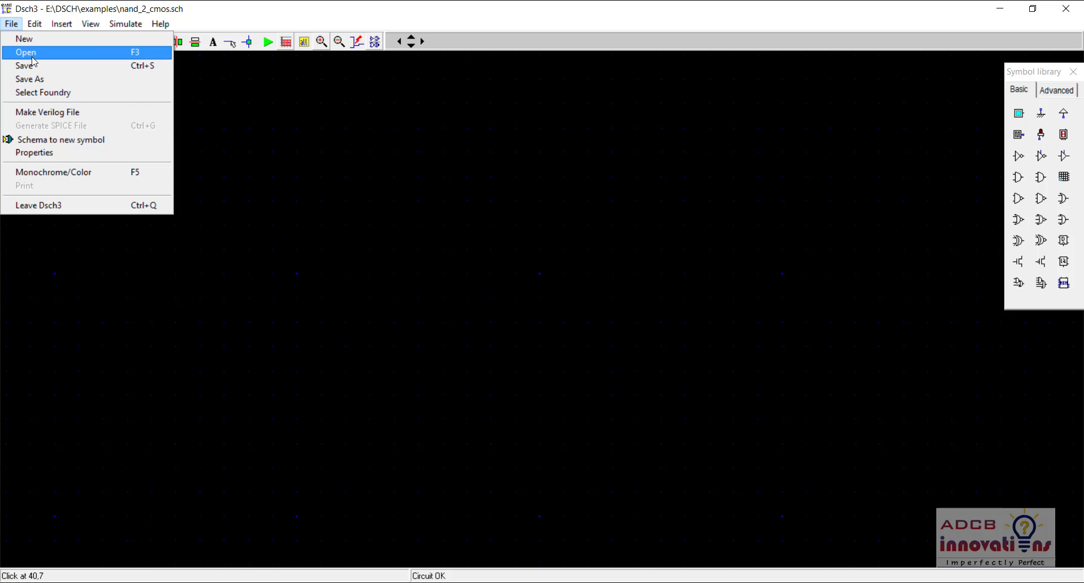
click(24, 37)
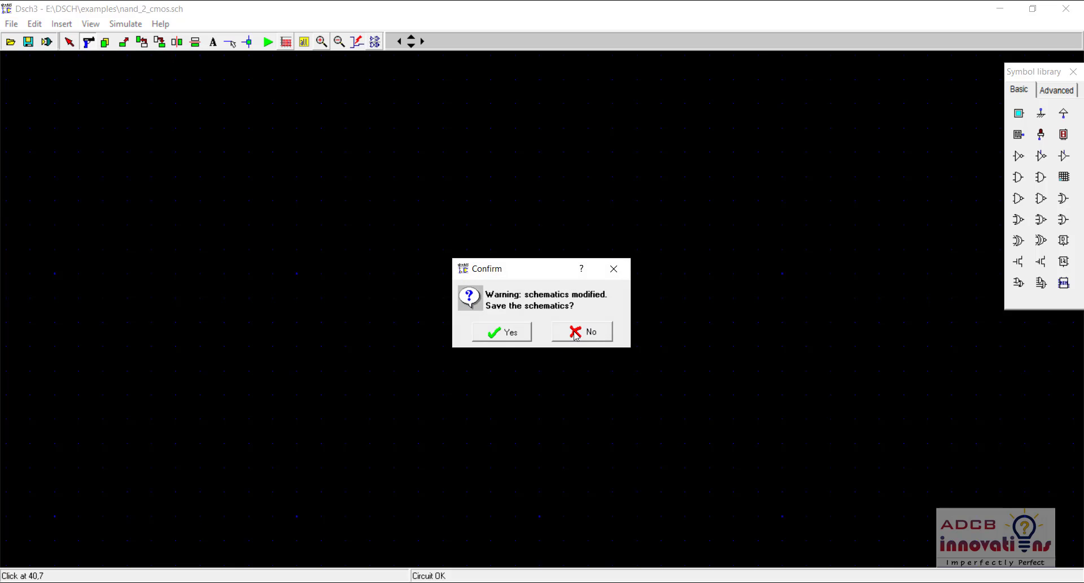
click(589, 332)
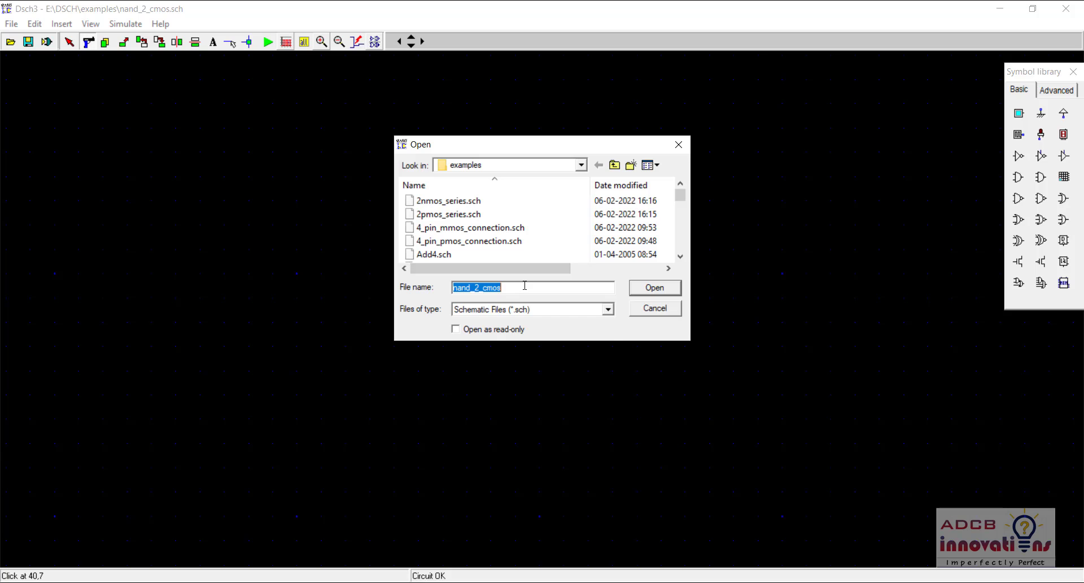
text(nor)
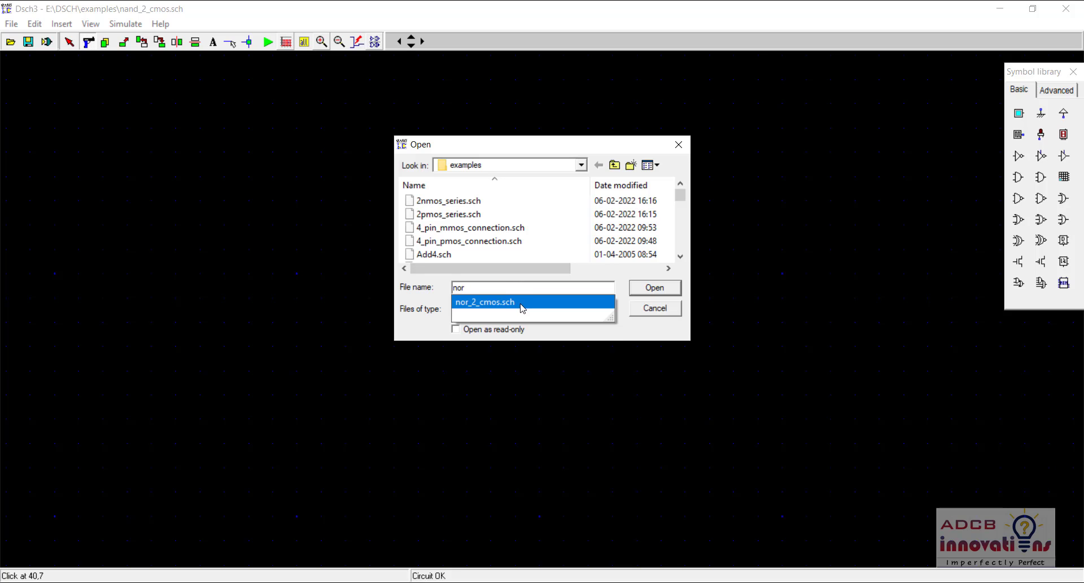
- Open nor_2_cmos.sch and delete its out1 output LED
click(652, 287)
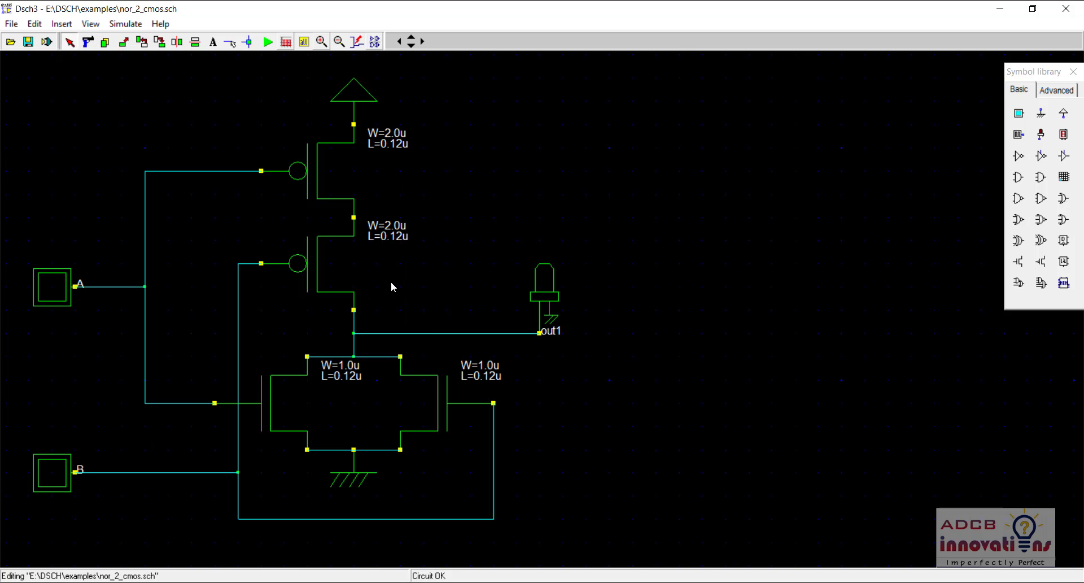
mouse_move(315, 168)
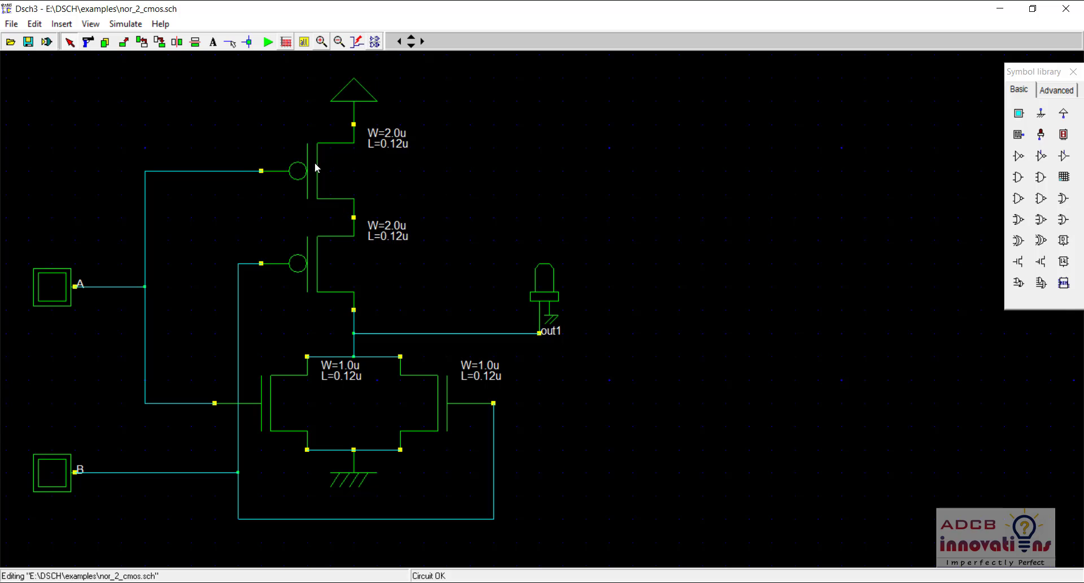
mouse_move(271, 392)
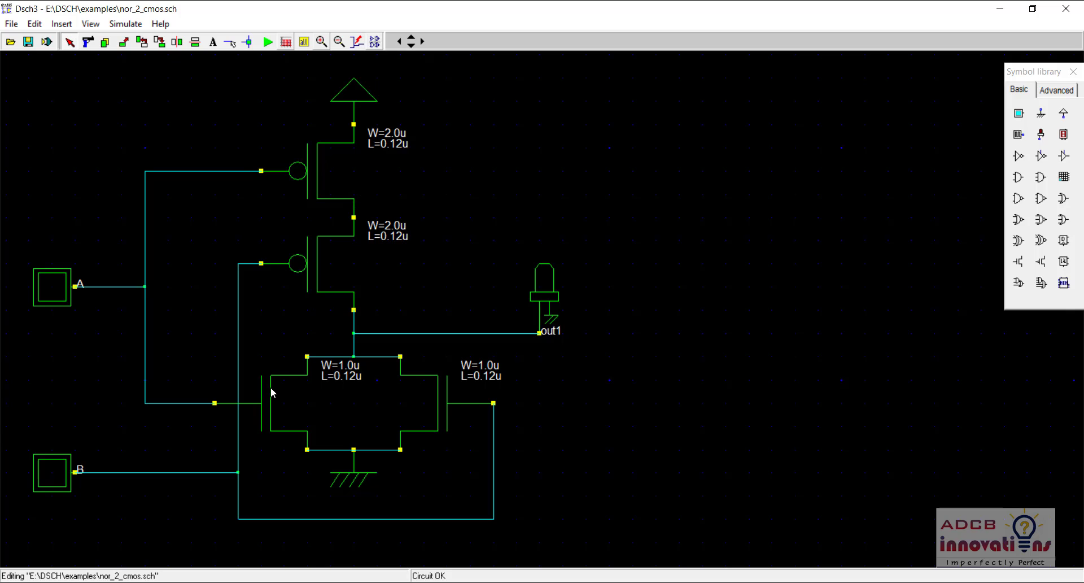
mouse_move(133, 99)
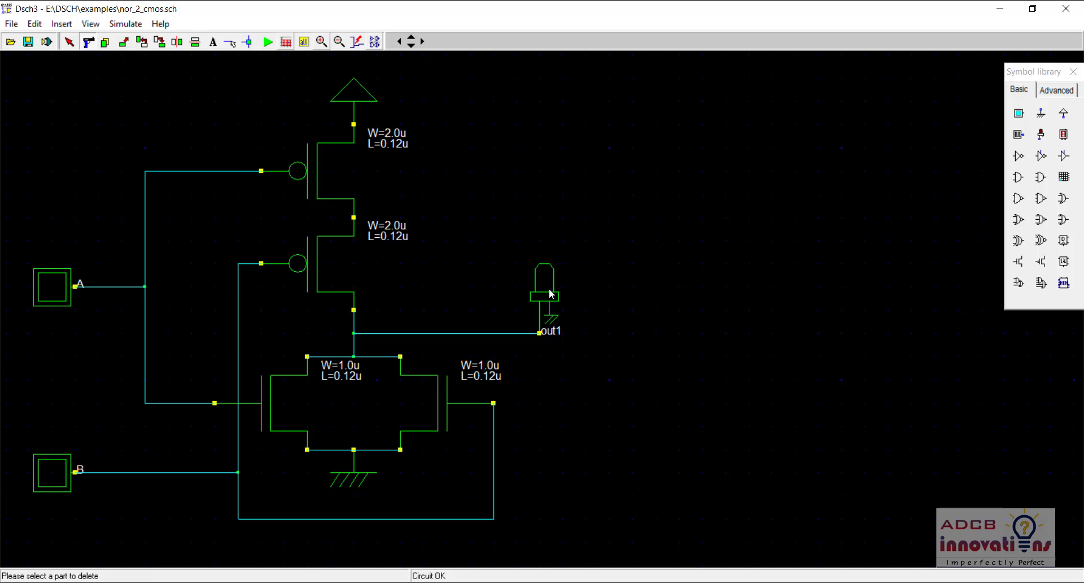
click(69, 42)
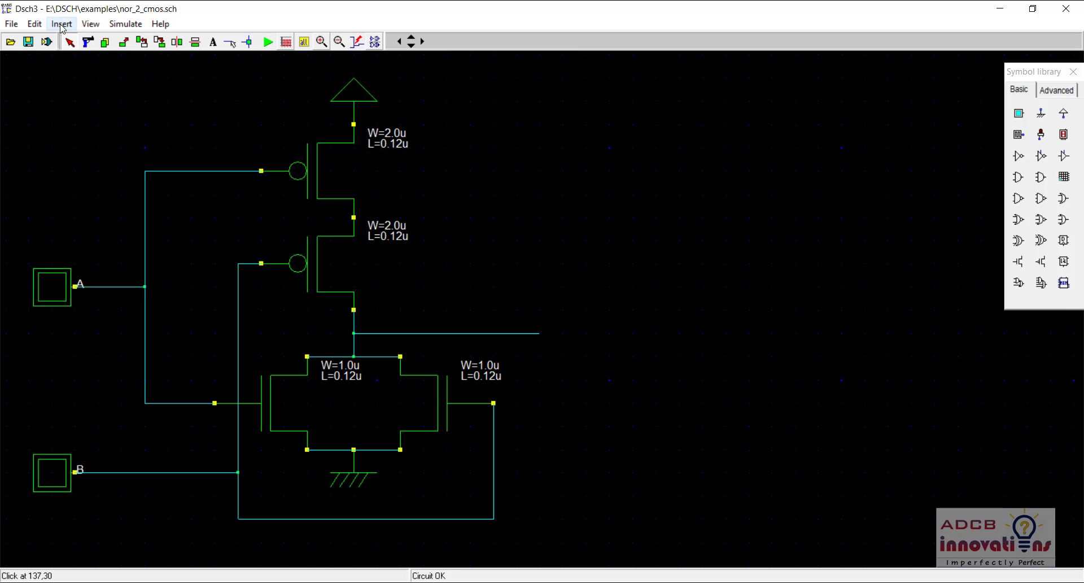
click(61, 22)
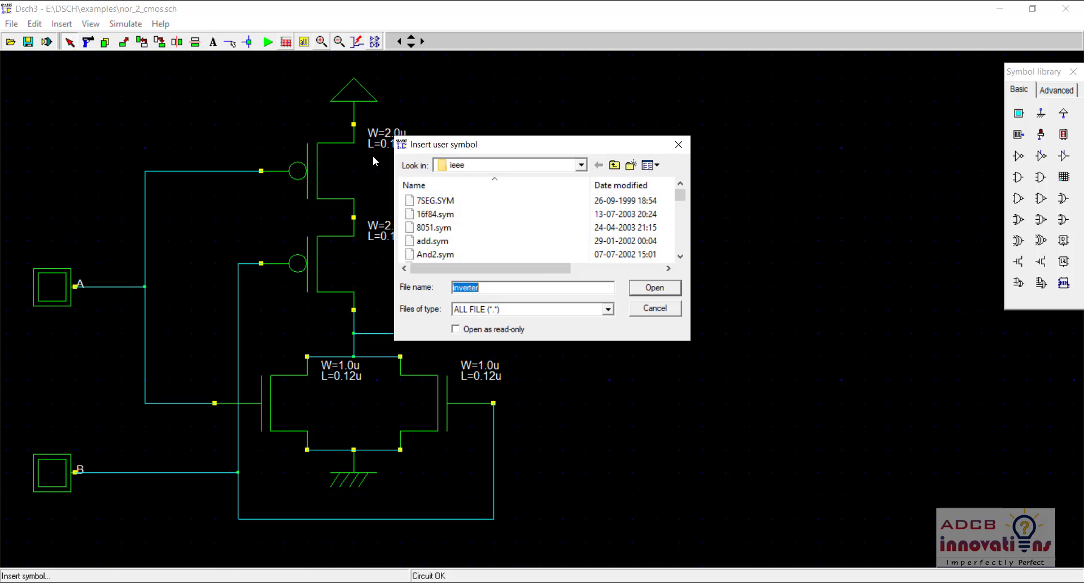
mouse_move(572, 313)
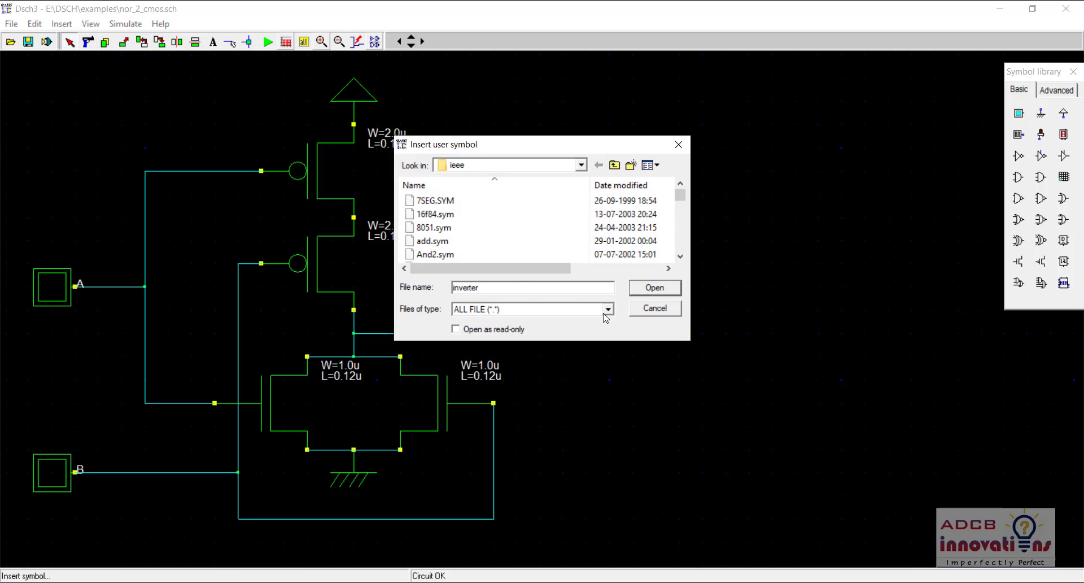
- Show all file types and insert inverter.sch from the ieee folder
click(529, 308)
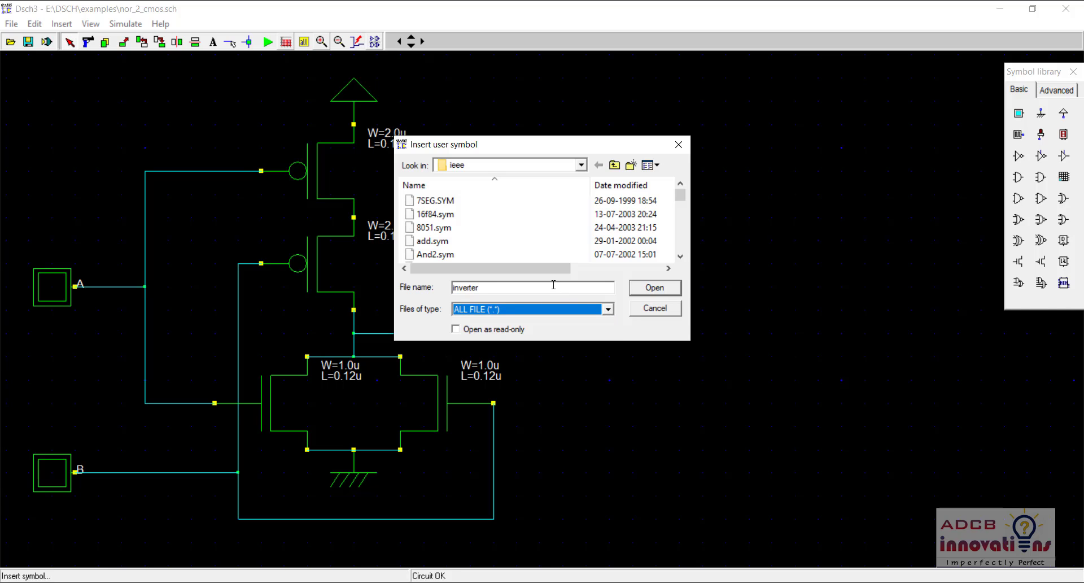
click(533, 287)
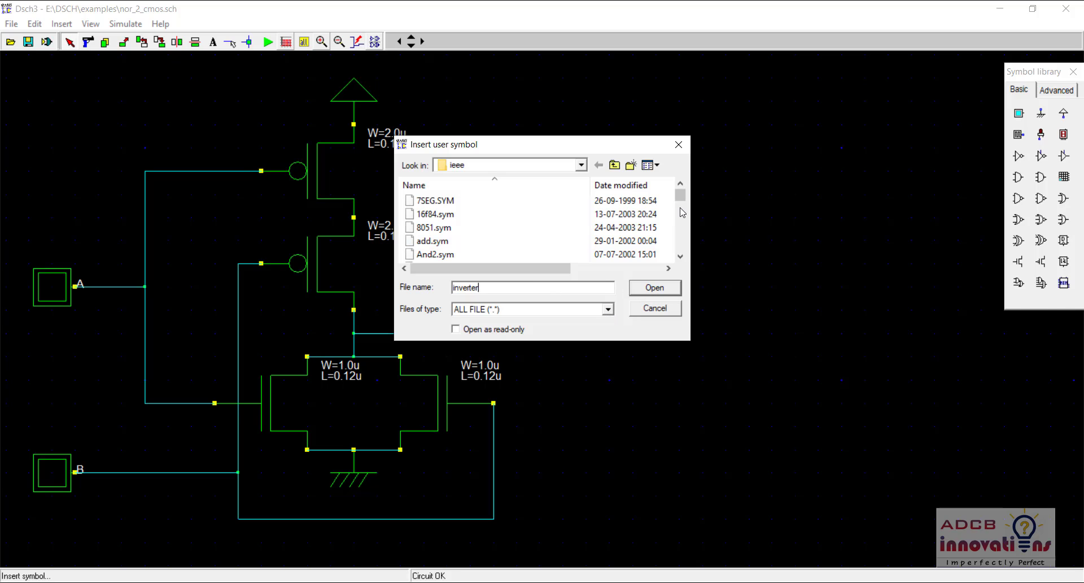
click(438, 213)
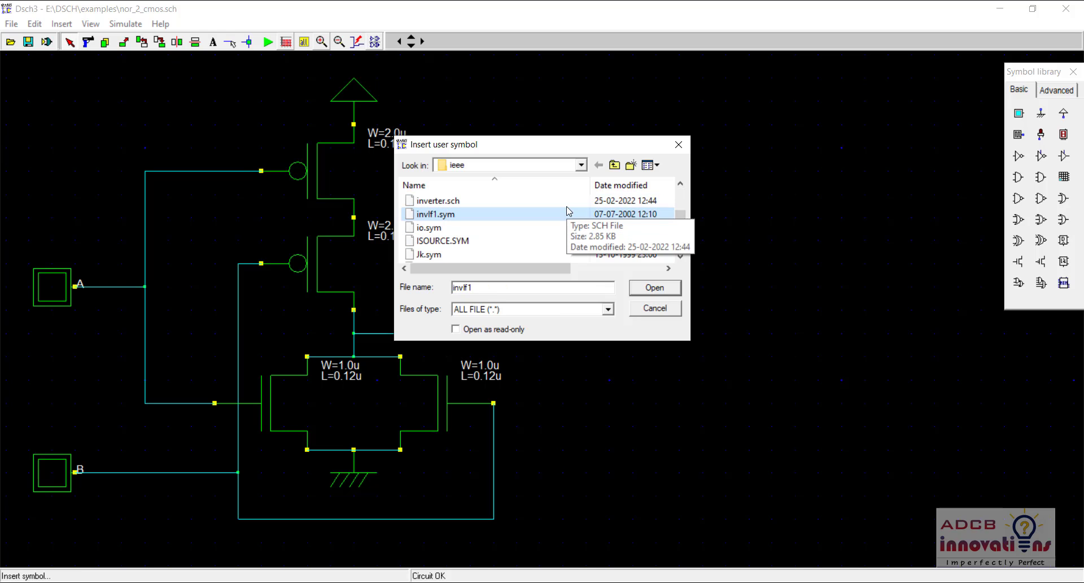
click(437, 200)
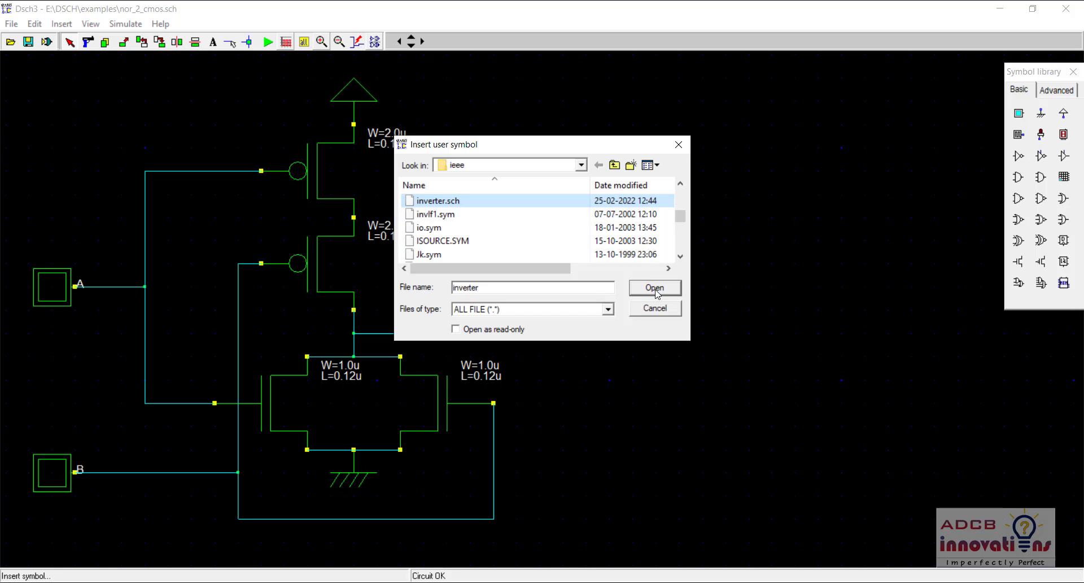
click(654, 287)
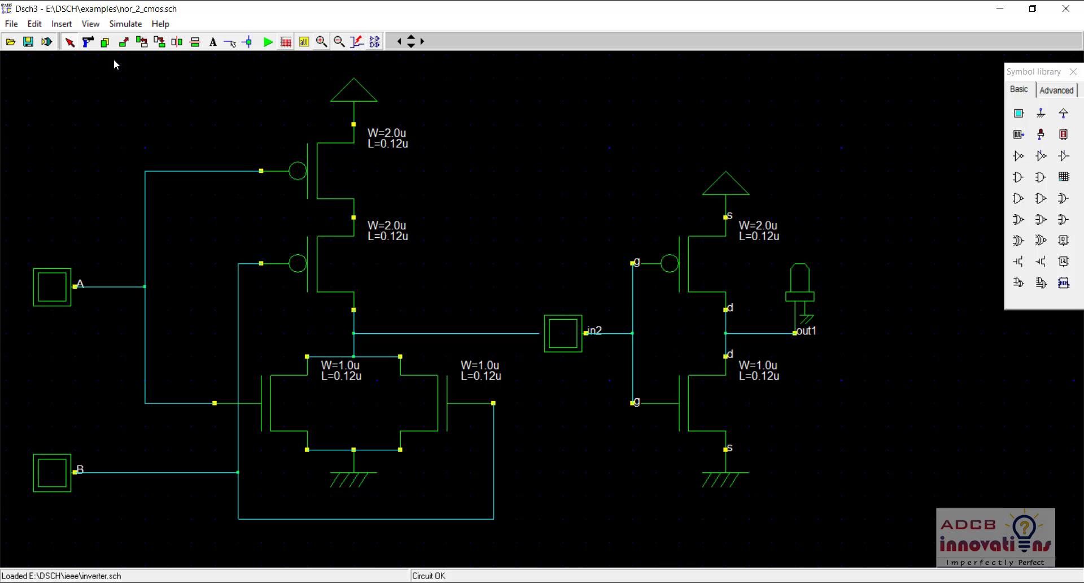
- Delete the inverter's in2 input button with the Delete tool
click(69, 41)
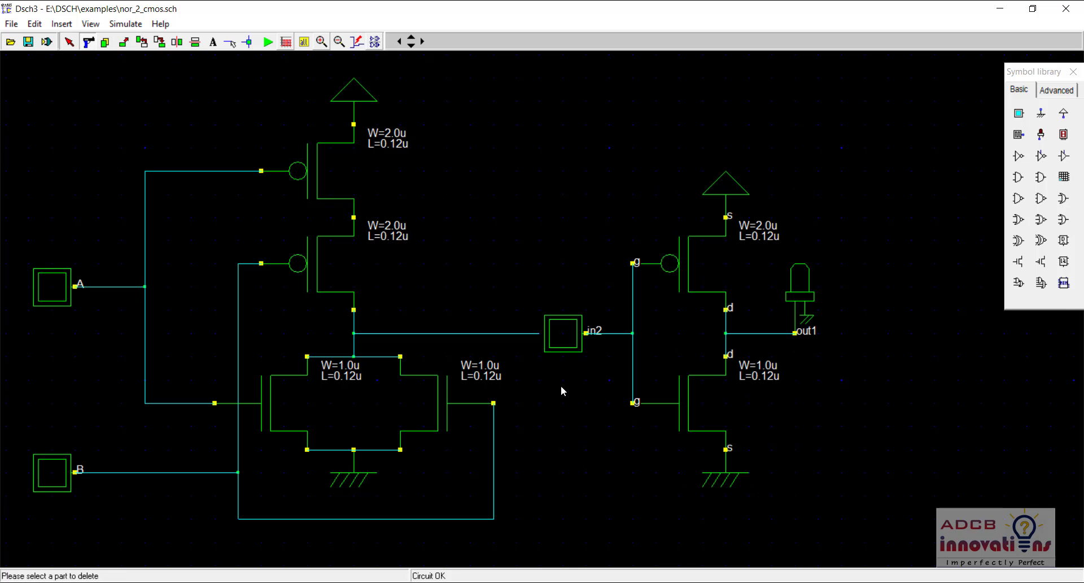
click(562, 331)
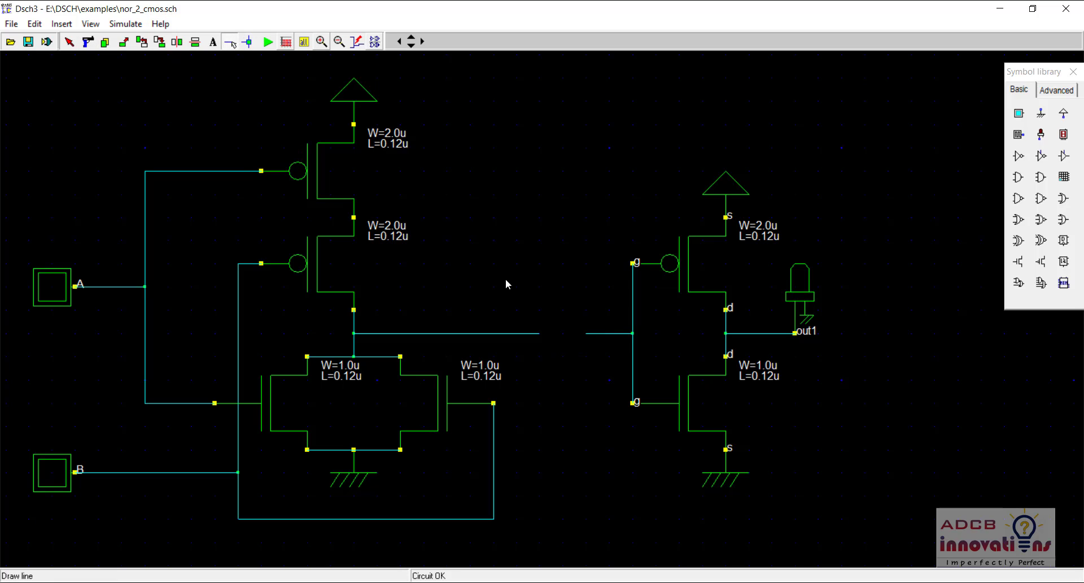
mouse_move(588, 338)
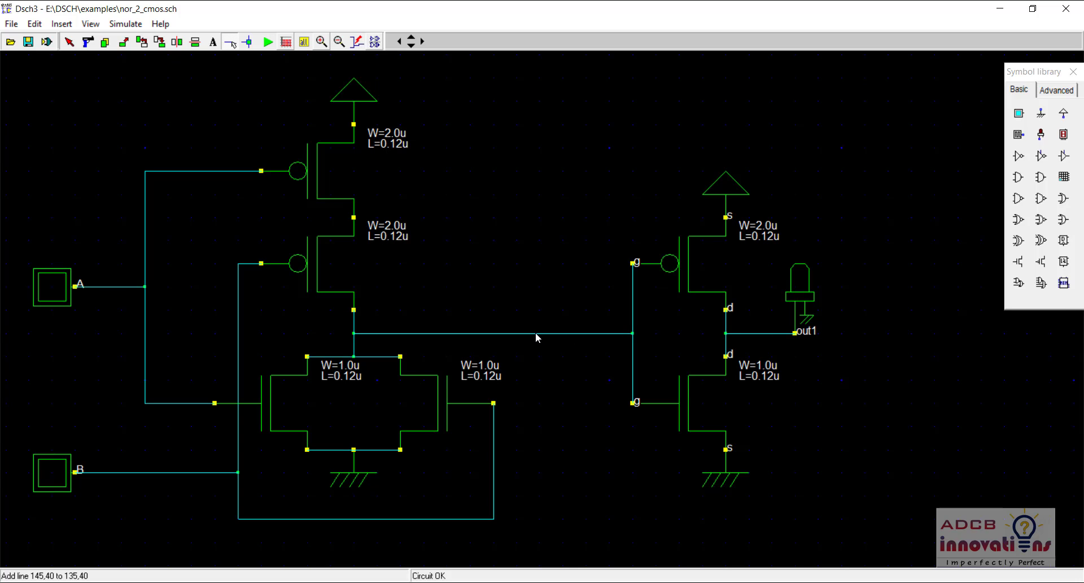
mouse_move(262, 207)
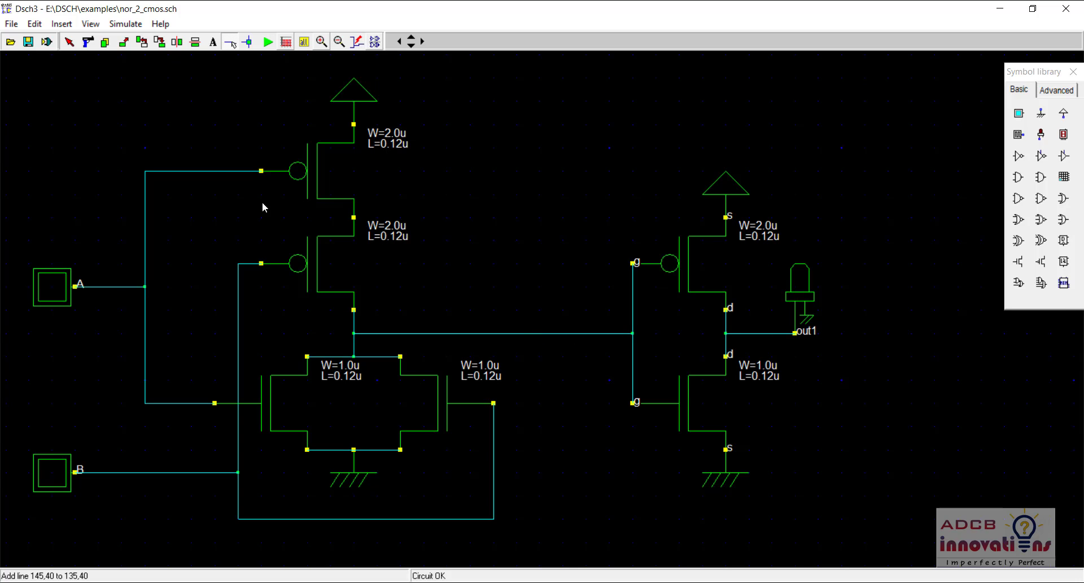
mouse_move(410, 344)
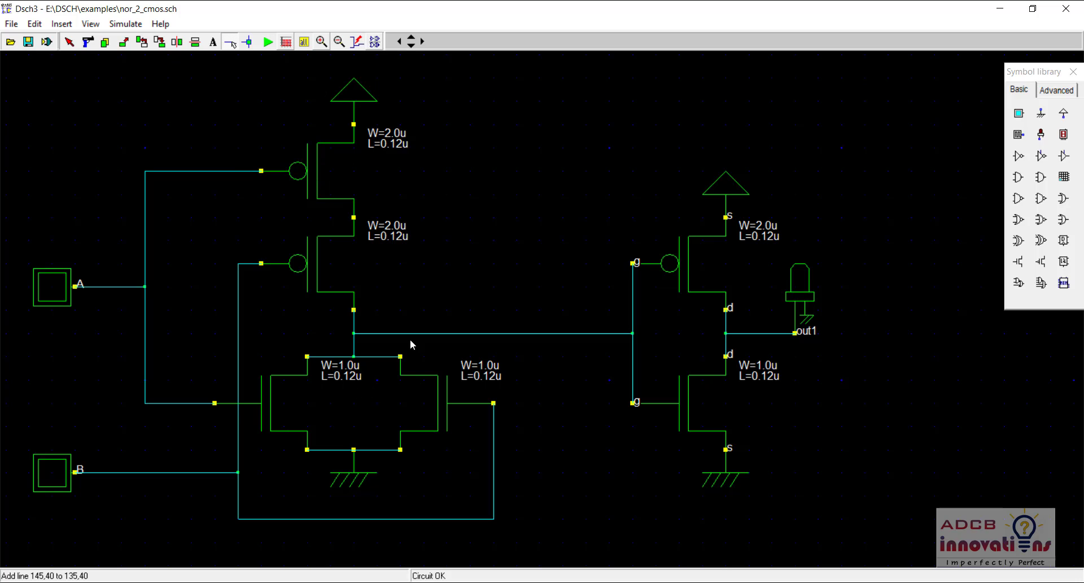
mouse_move(747, 388)
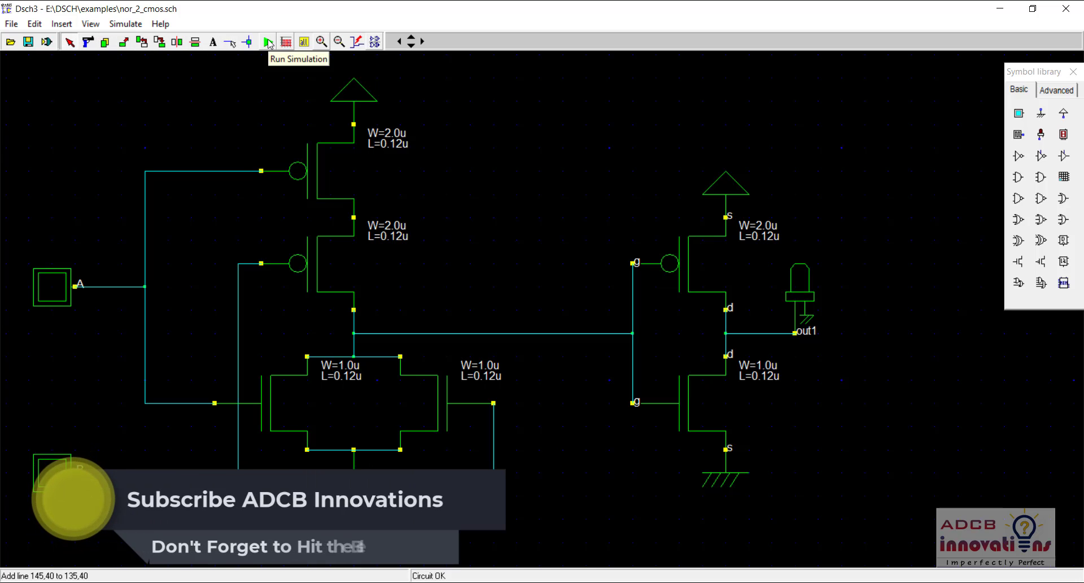
- Run the simulation, toggling inputs A and B to confirm out1 shows OR behaviour
click(267, 41)
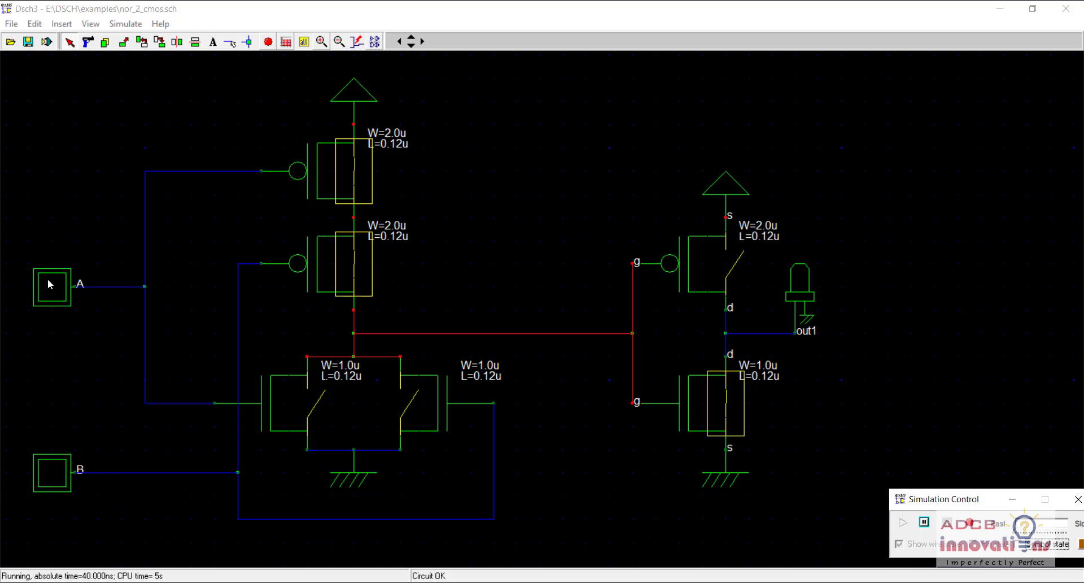
click(52, 287)
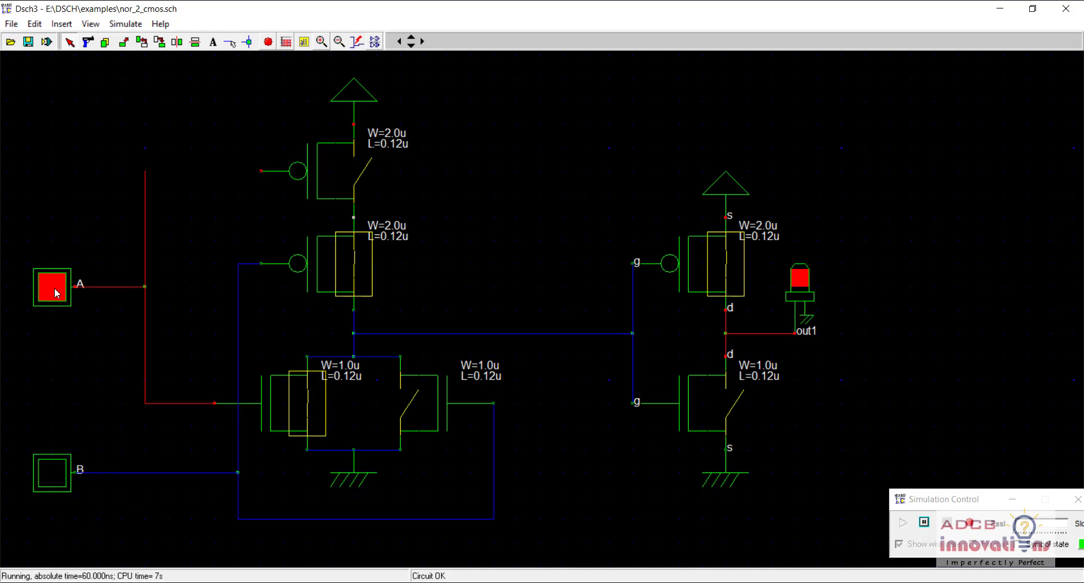
click(53, 286)
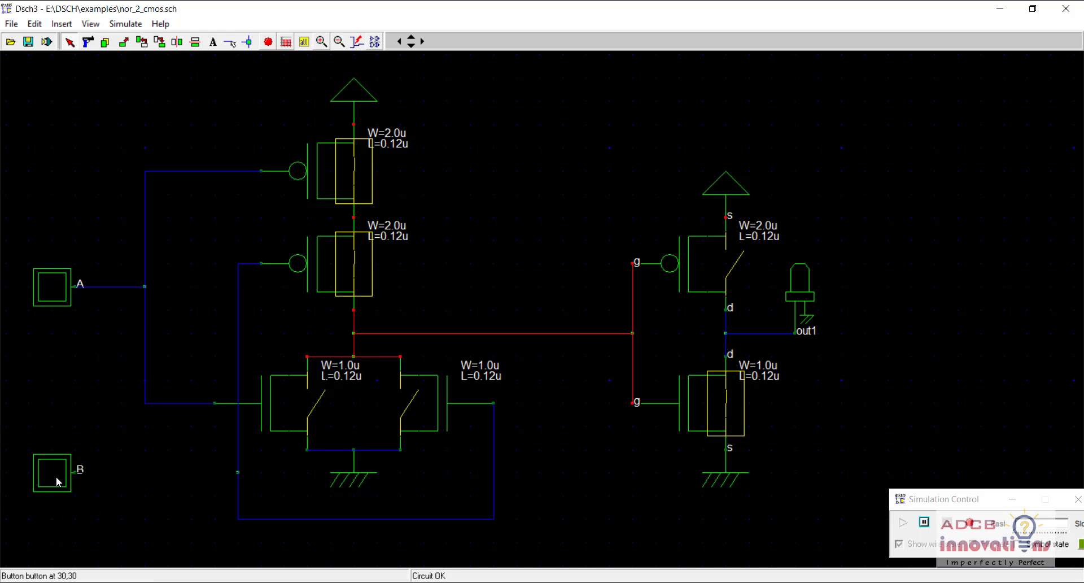
click(52, 471)
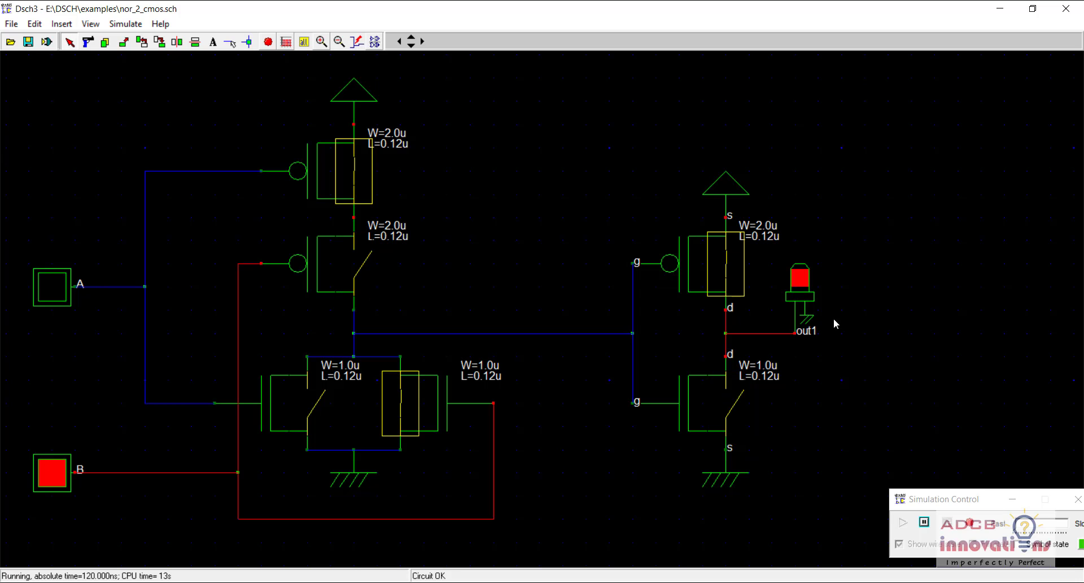
mouse_move(30, 284)
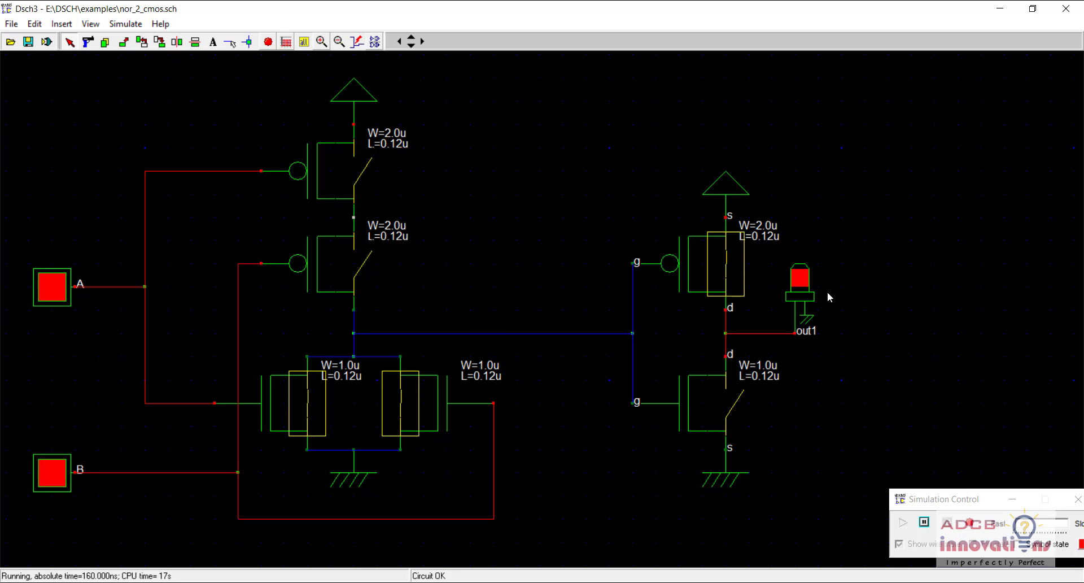
mouse_move(515, 228)
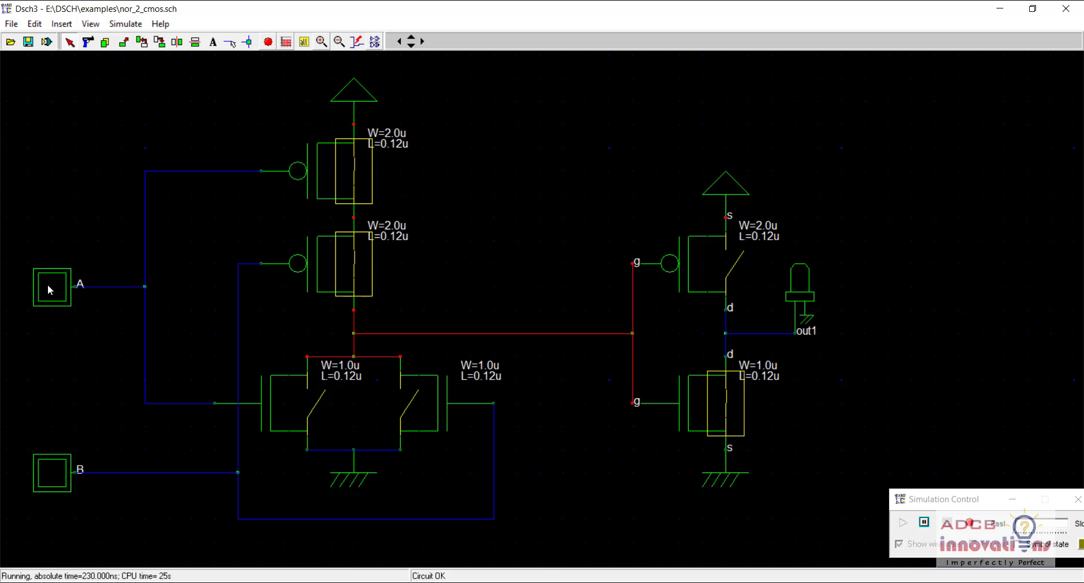
click(51, 287)
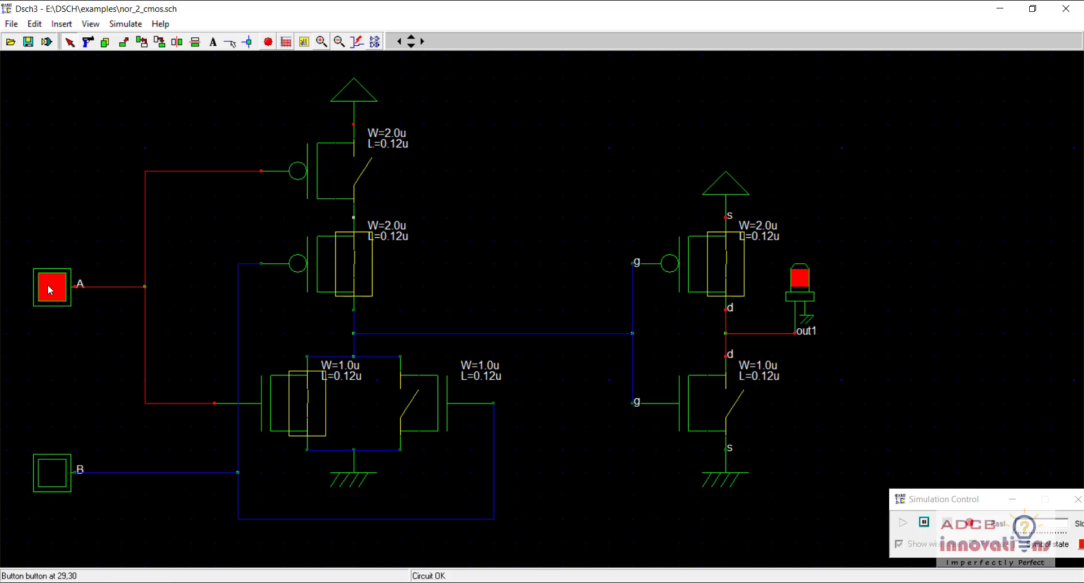
click(52, 287)
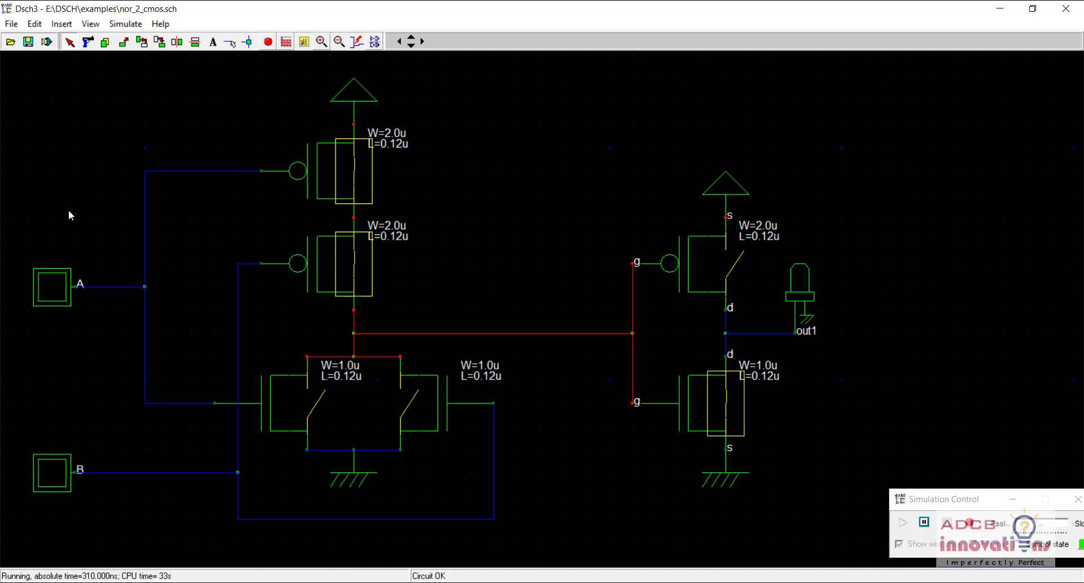
- Stop the running simulation via the toolbar button
click(267, 41)
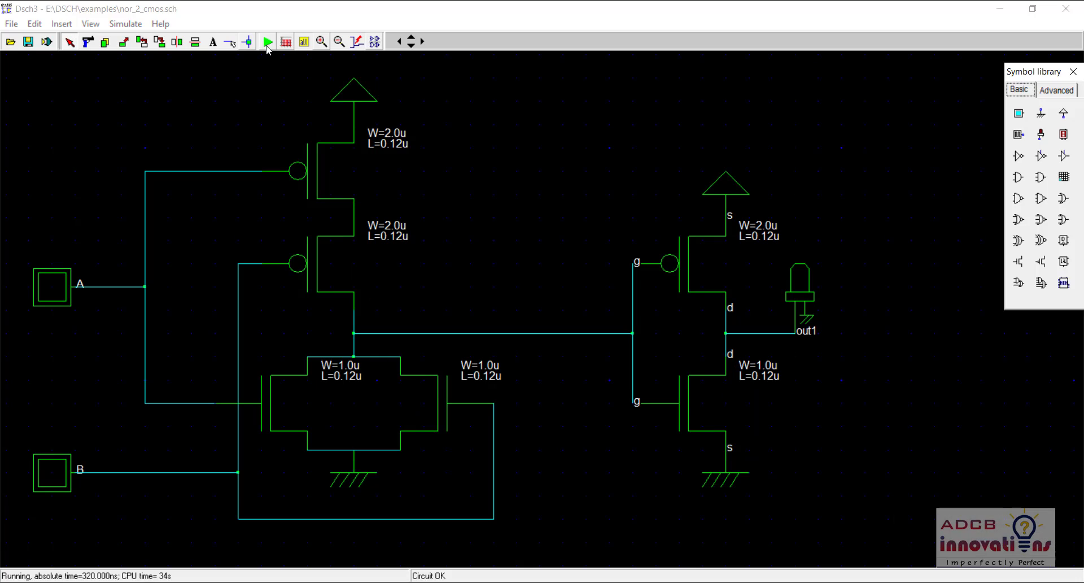
mouse_move(268, 41)
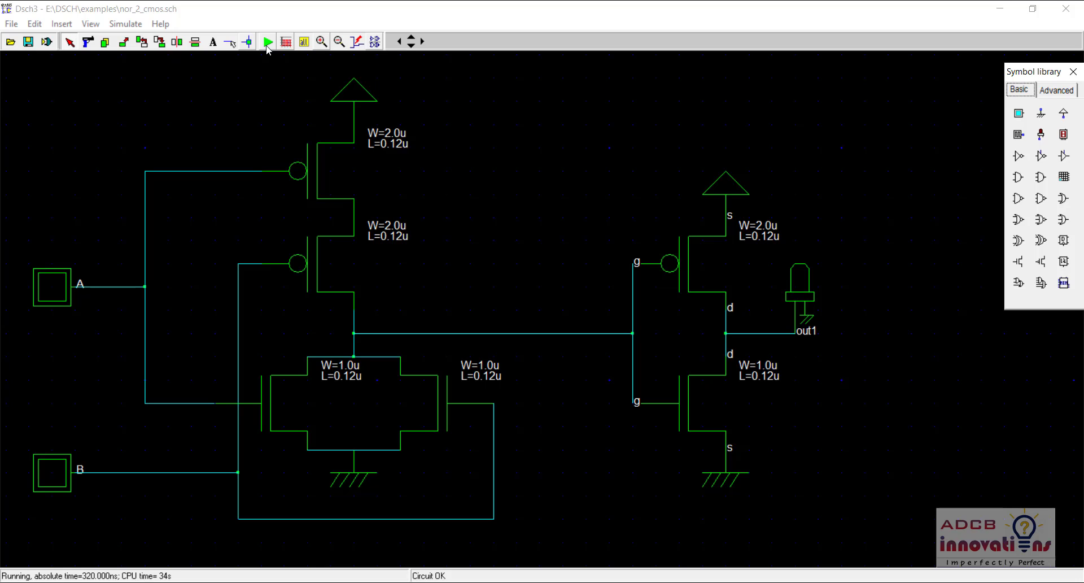
mouse_move(628, 242)
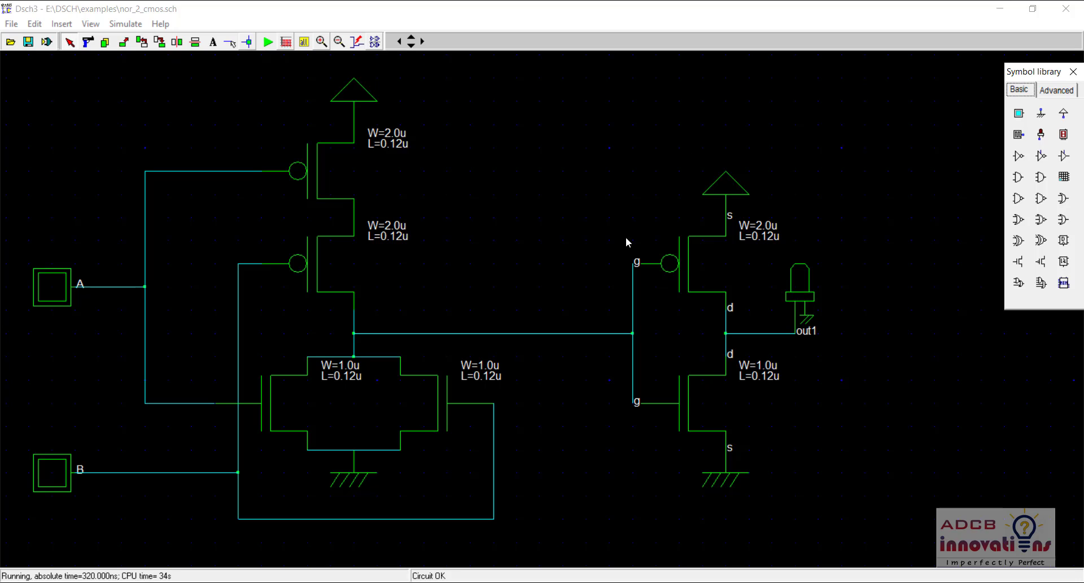
mouse_move(732, 246)
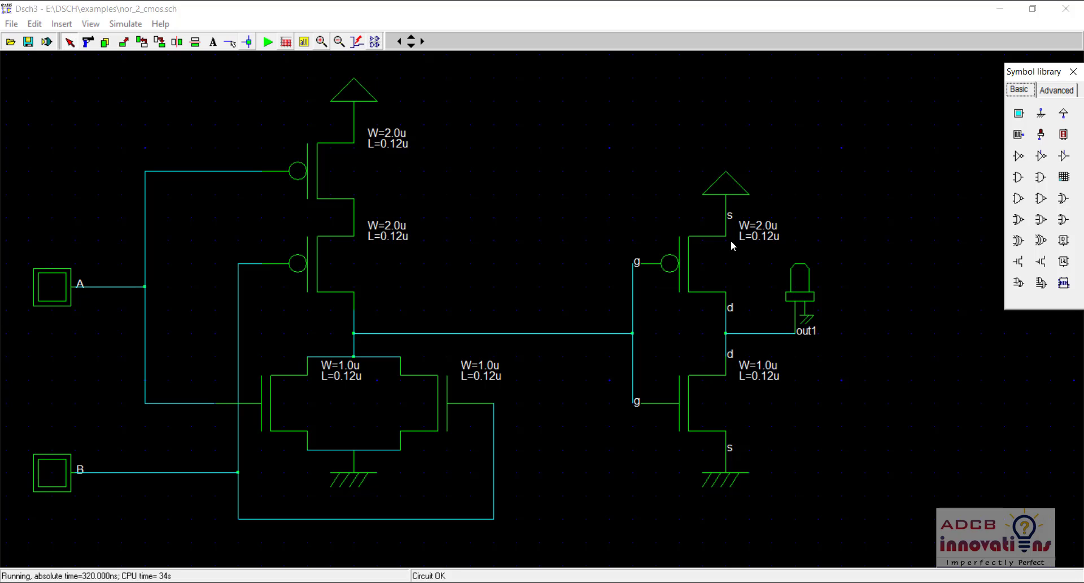
mouse_move(592, 185)
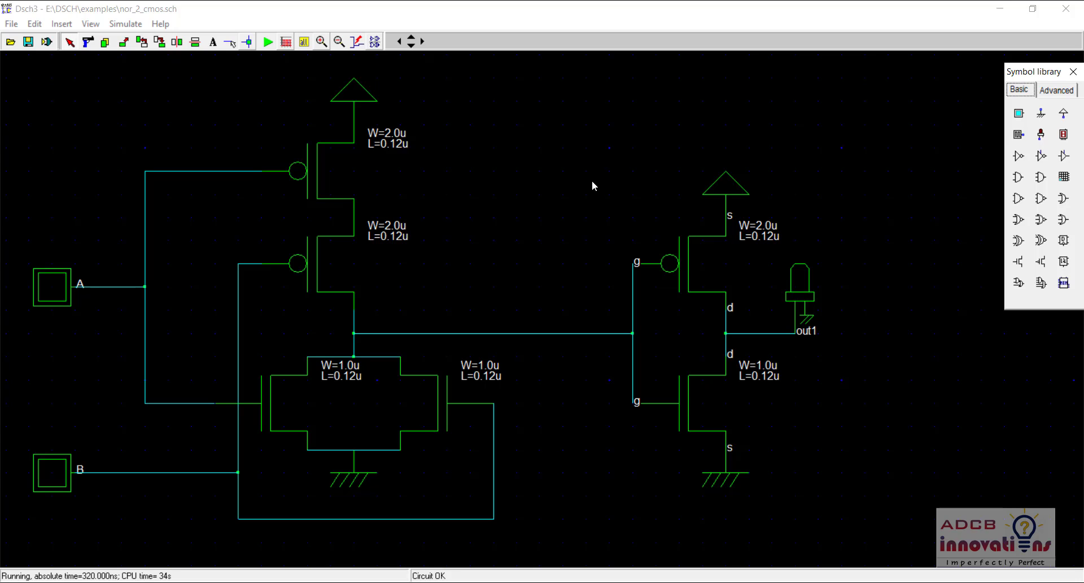
mouse_move(463, 290)
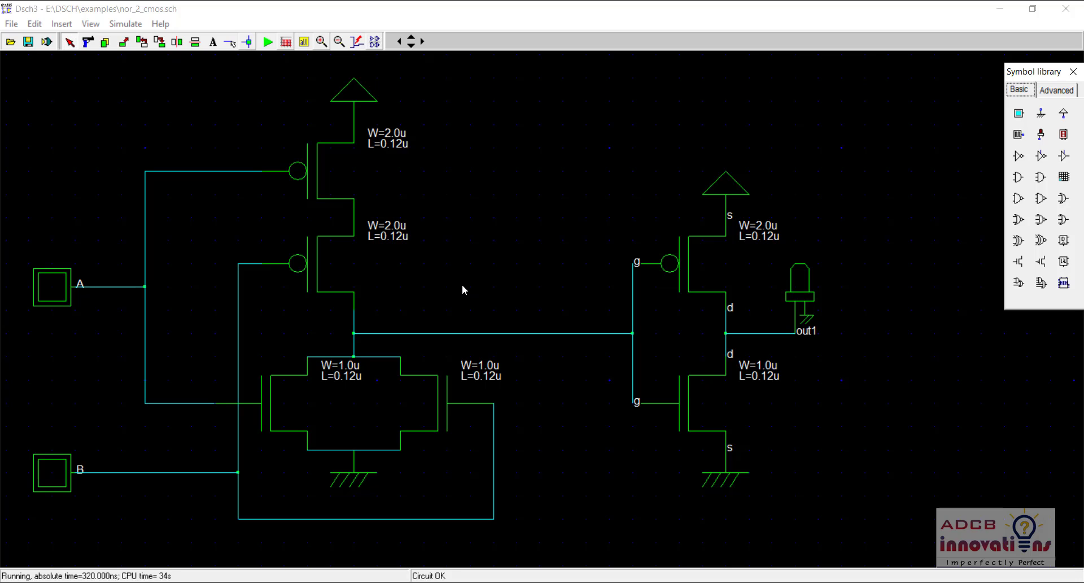
mouse_move(561, 219)
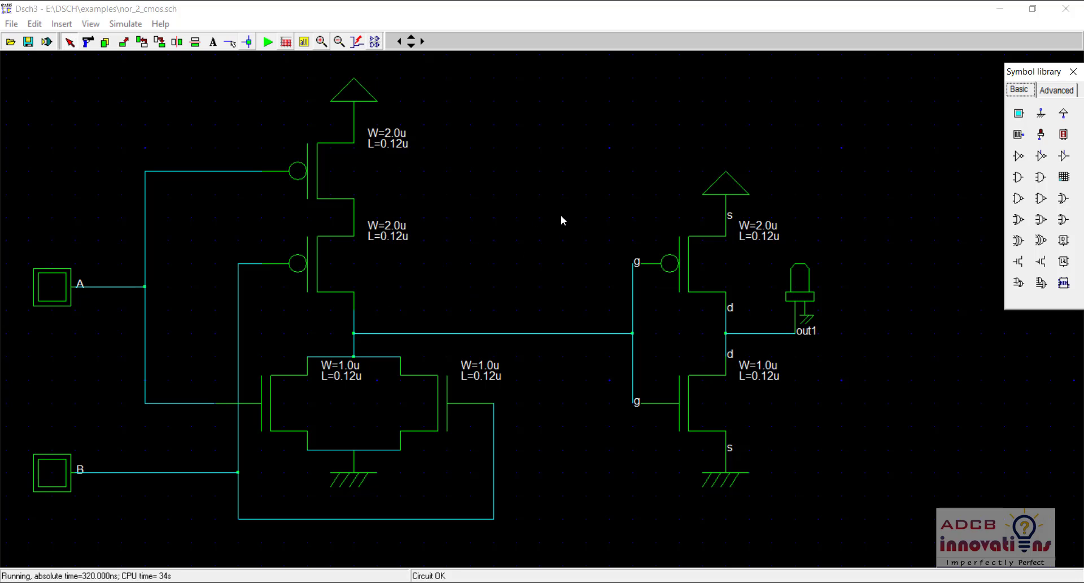
click(61, 23)
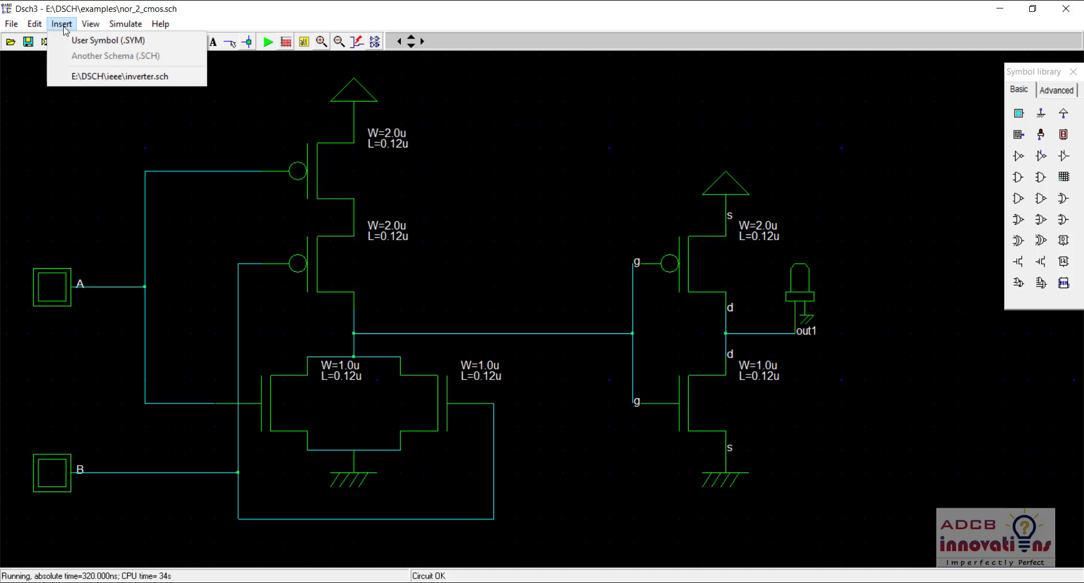
click(107, 40)
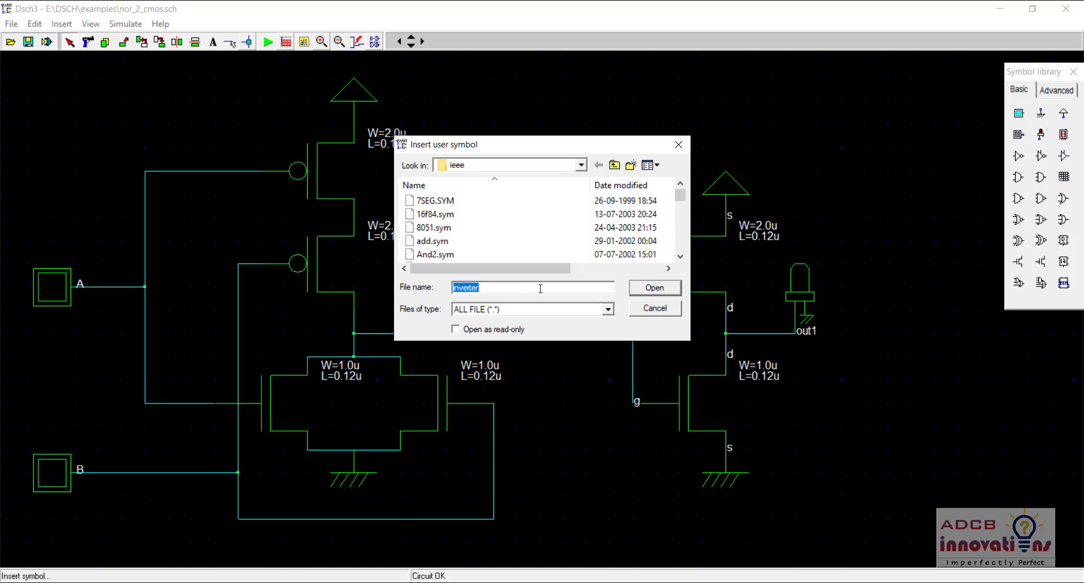
click(603, 309)
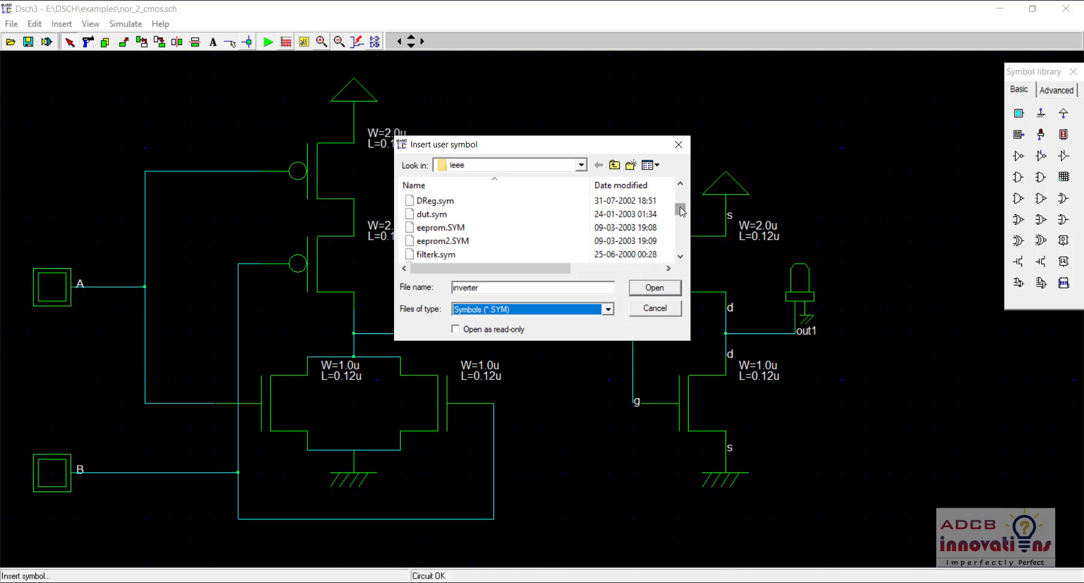
click(653, 307)
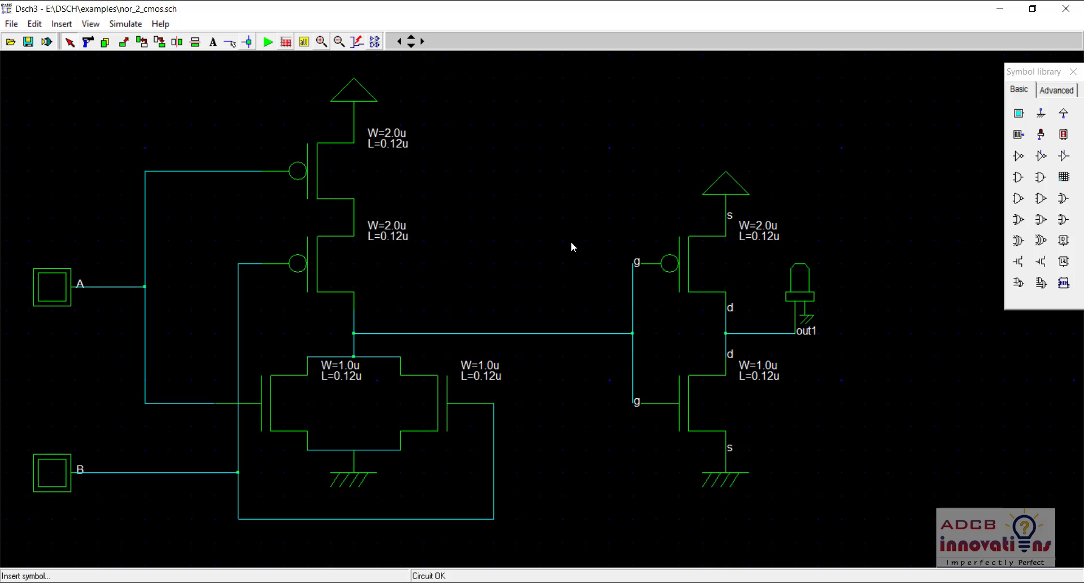
mouse_move(413, 127)
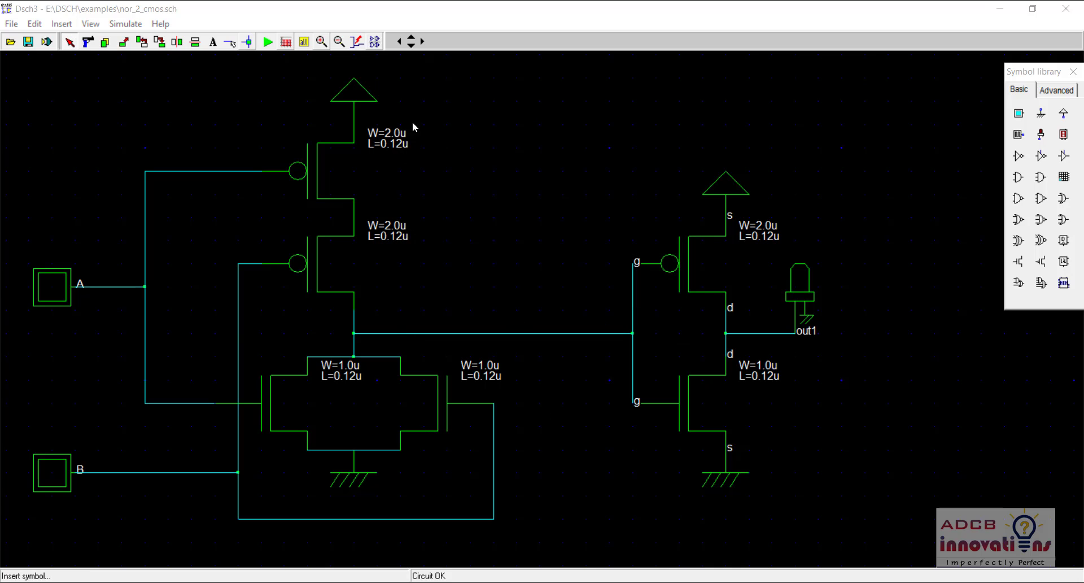